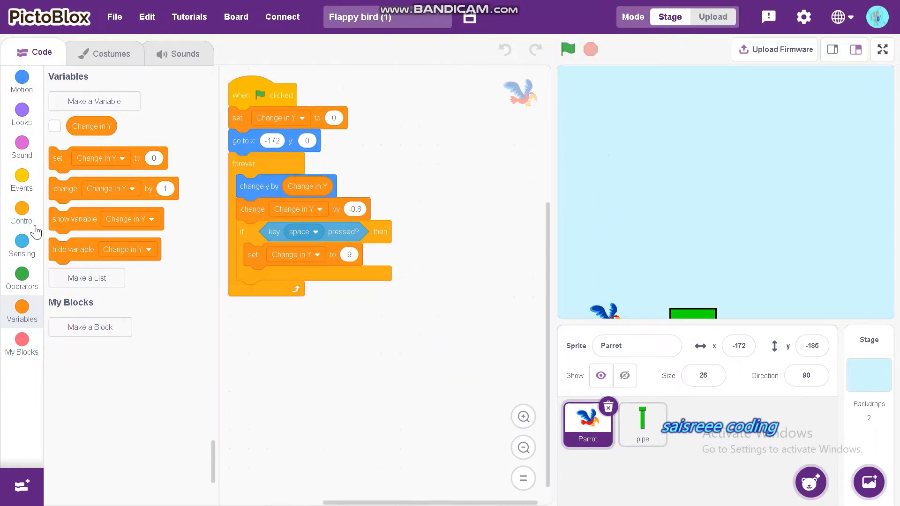
# - Add an if block in the forever loop whose 'or' condition starts with touching edge
pyautogui.click(22, 213)
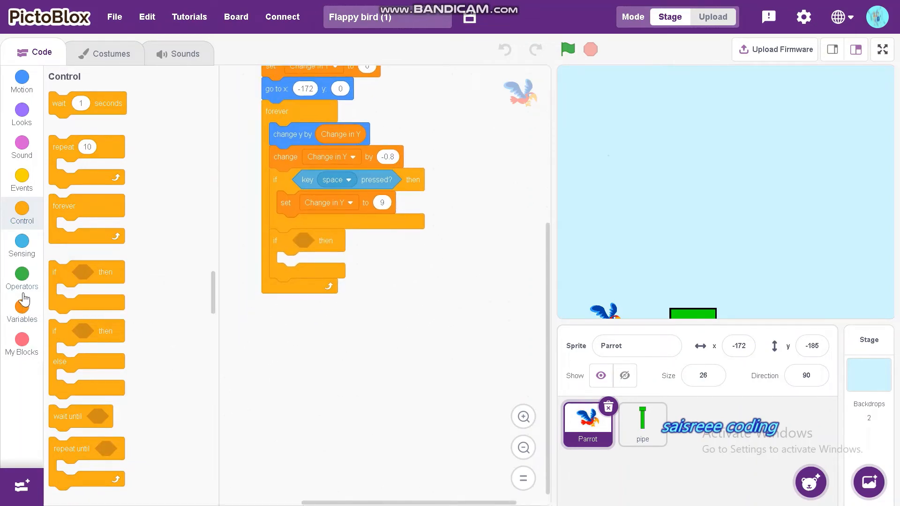
pyautogui.click(22, 277)
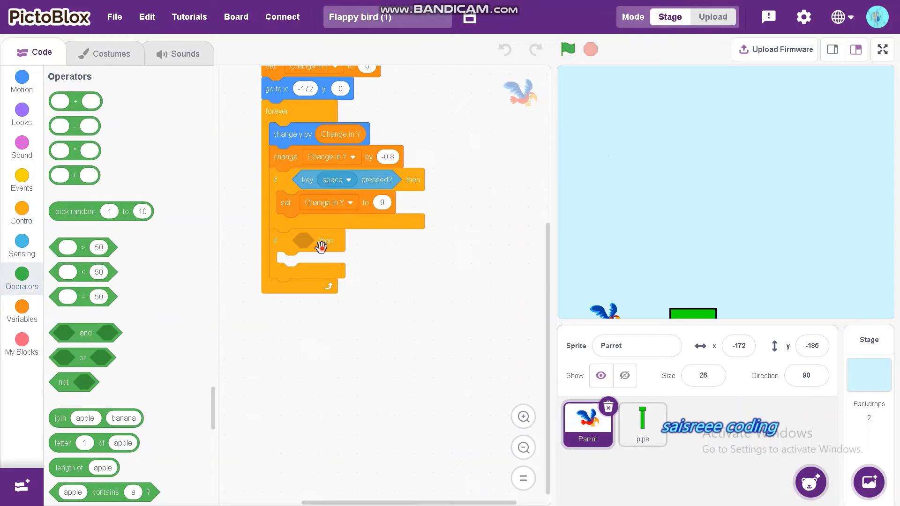
pyautogui.moveTo(82, 358); pyautogui.dragTo(322, 241)
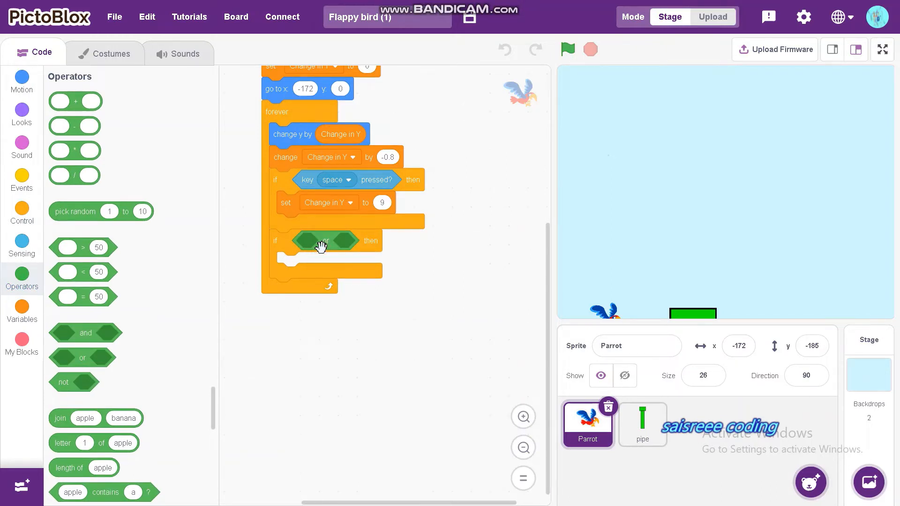
pyautogui.click(22, 245)
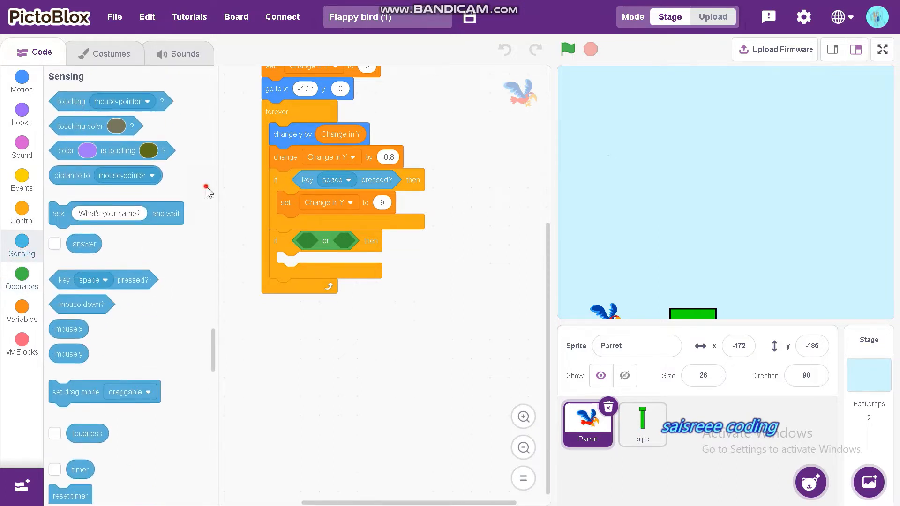
pyautogui.moveTo(84, 104)
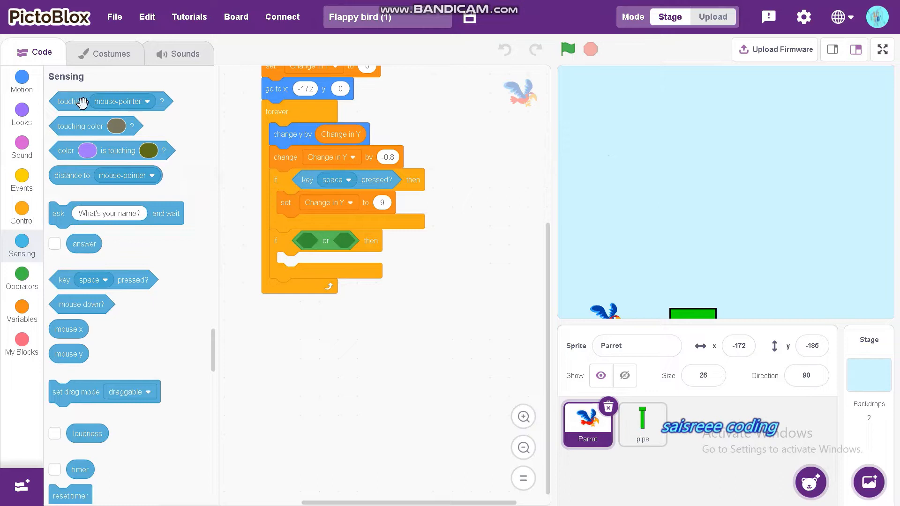
pyautogui.moveTo(81, 102); pyautogui.dragTo(325, 241)
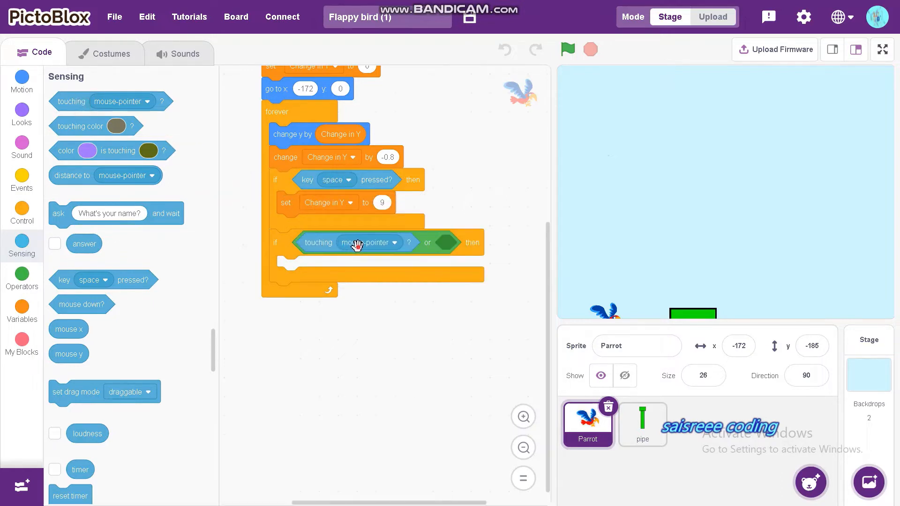
pyautogui.click(393, 242)
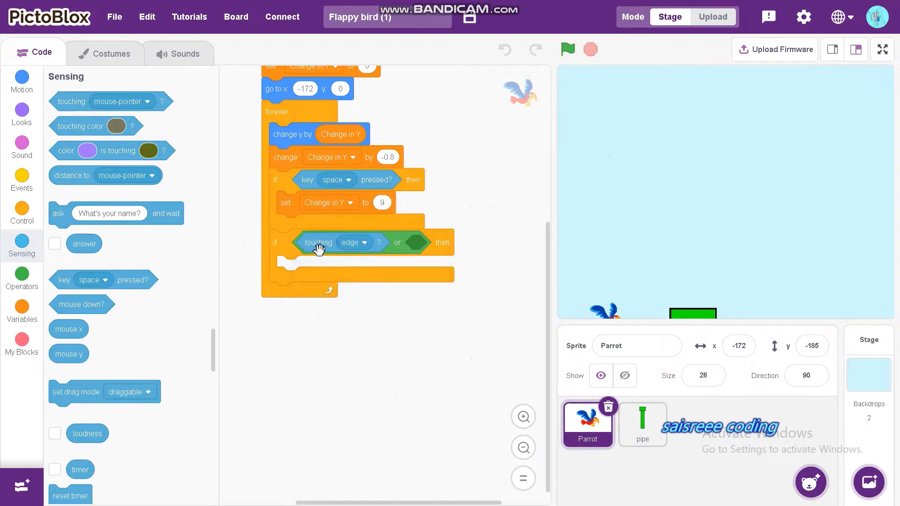
pyautogui.moveTo(408, 262)
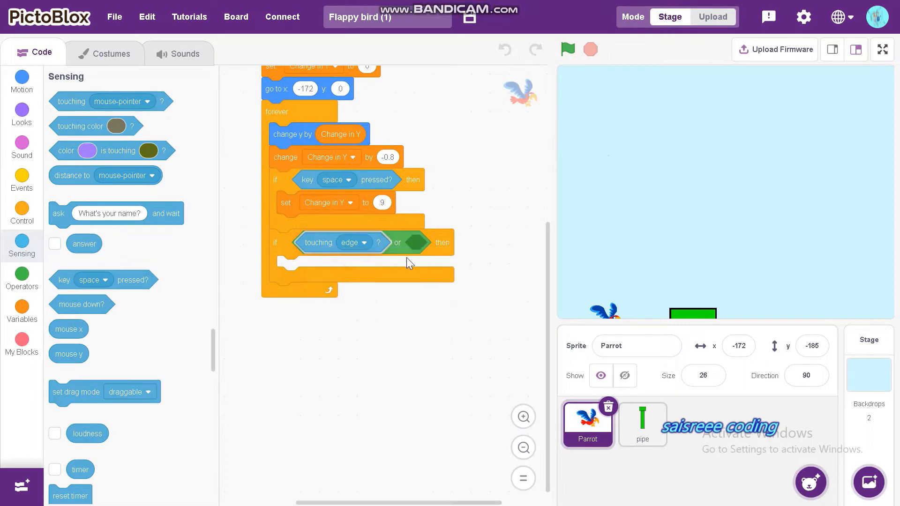
# - Fill the other side of the 'or' with a touching pipe check
pyautogui.click(463, 242)
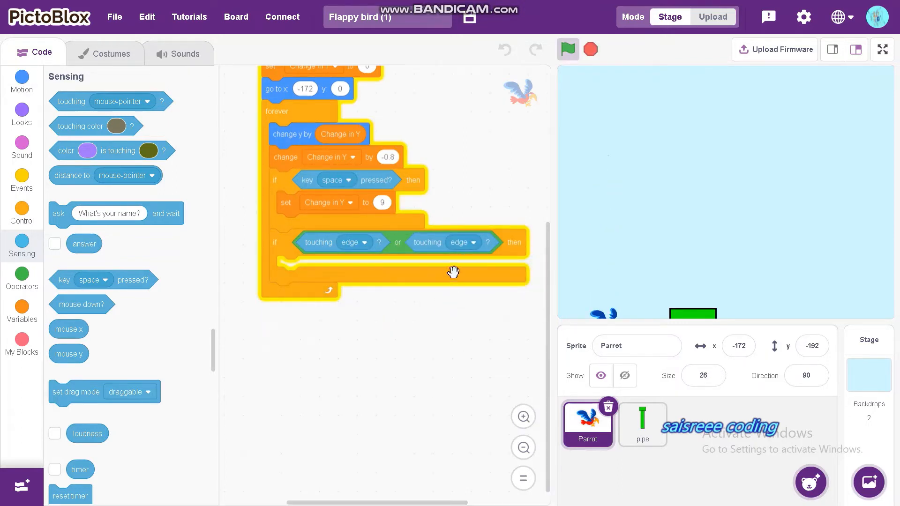
pyautogui.click(463, 242)
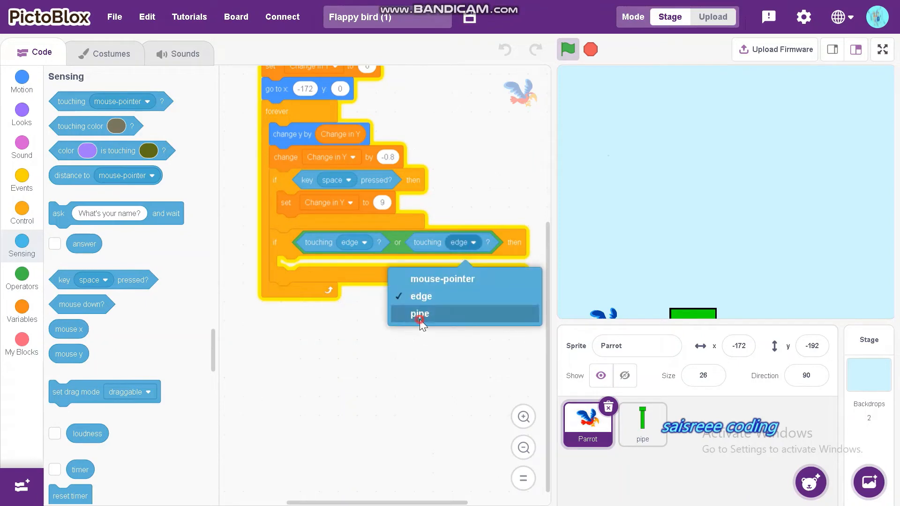
pyautogui.click(420, 314)
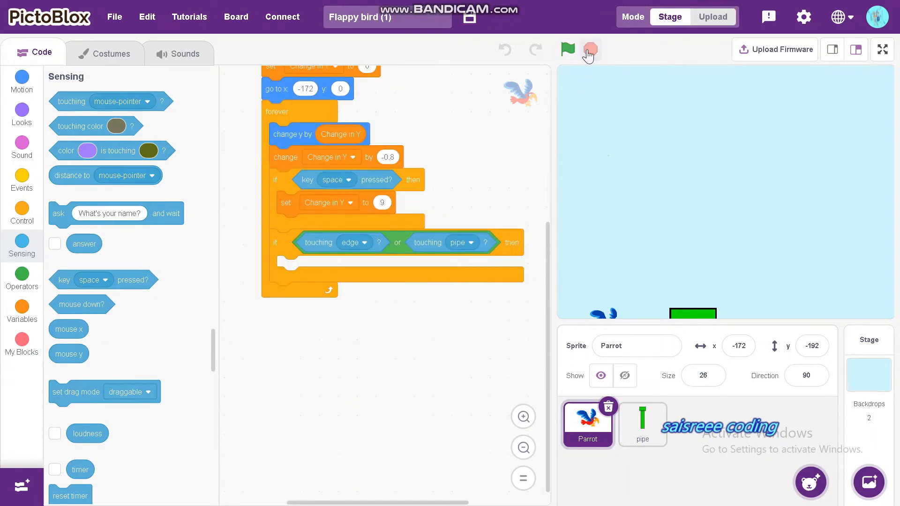
# - Stop the project and put 'broadcast Lose' inside the touching check, ready for 'stop all'
pyautogui.click(22, 179)
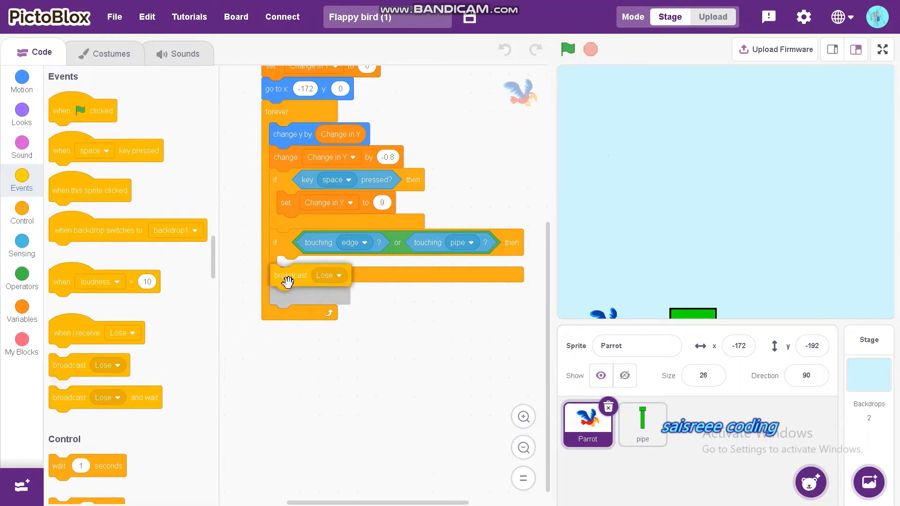
pyautogui.moveTo(287, 281); pyautogui.dragTo(297, 267)
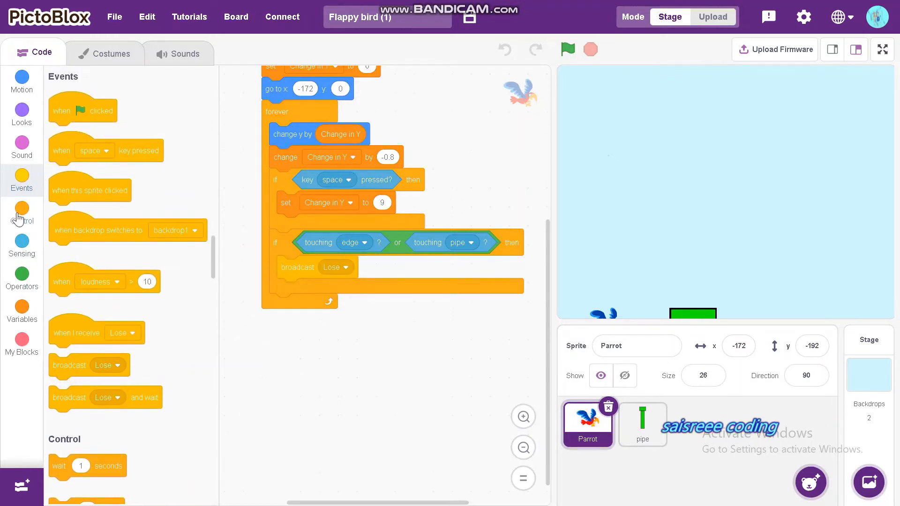
pyautogui.click(22, 219)
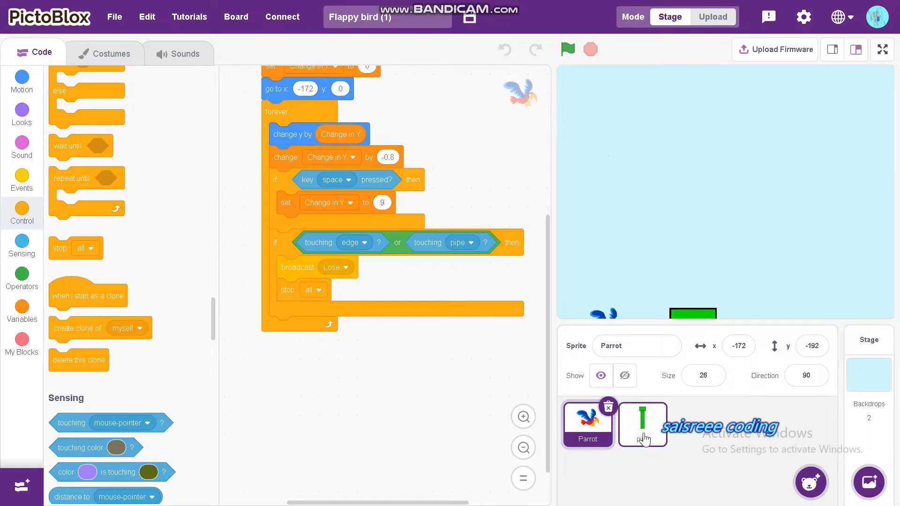
# - On the pipe sprite, create the Score variable and a pipe-only 'Scored already' variable
pyautogui.click(642, 423)
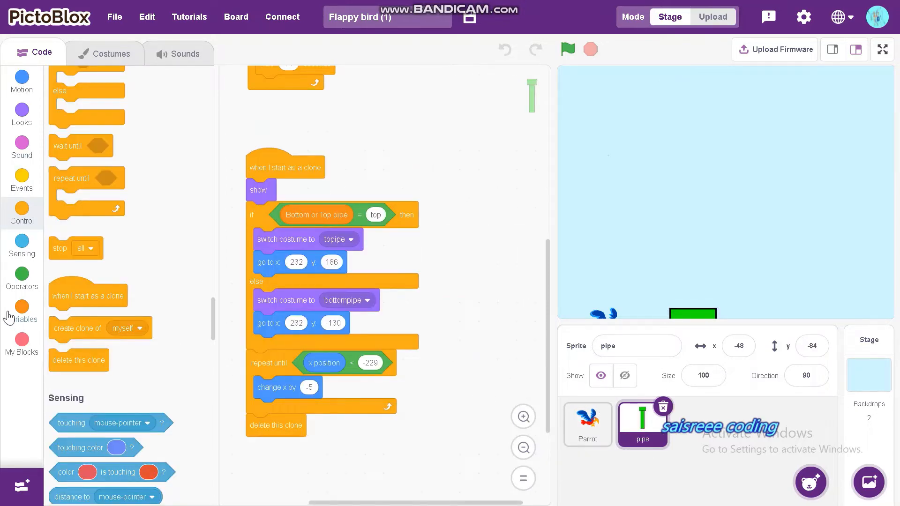
pyautogui.click(22, 308)
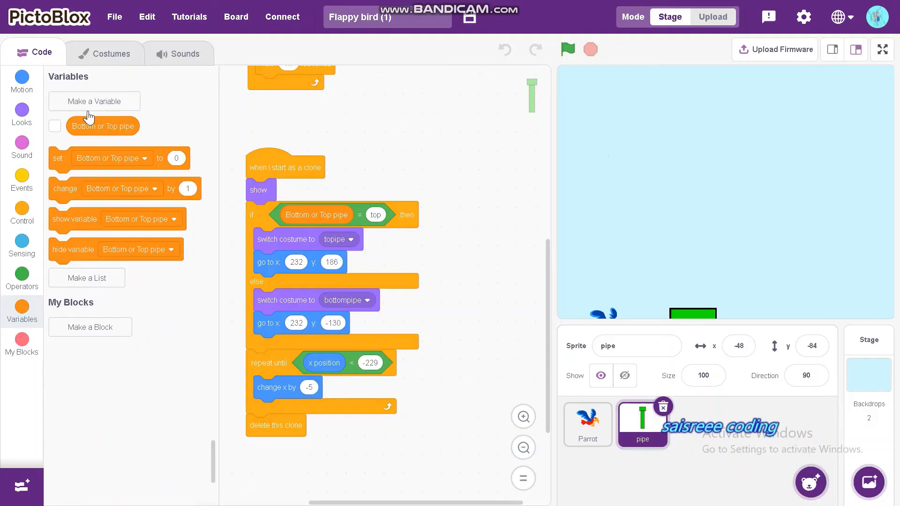
pyautogui.click(93, 102)
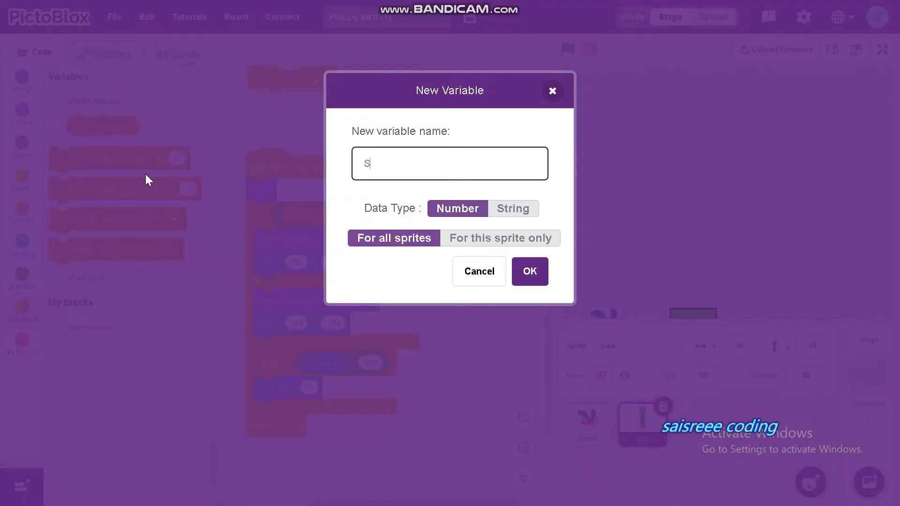
pyautogui.write('cpre')
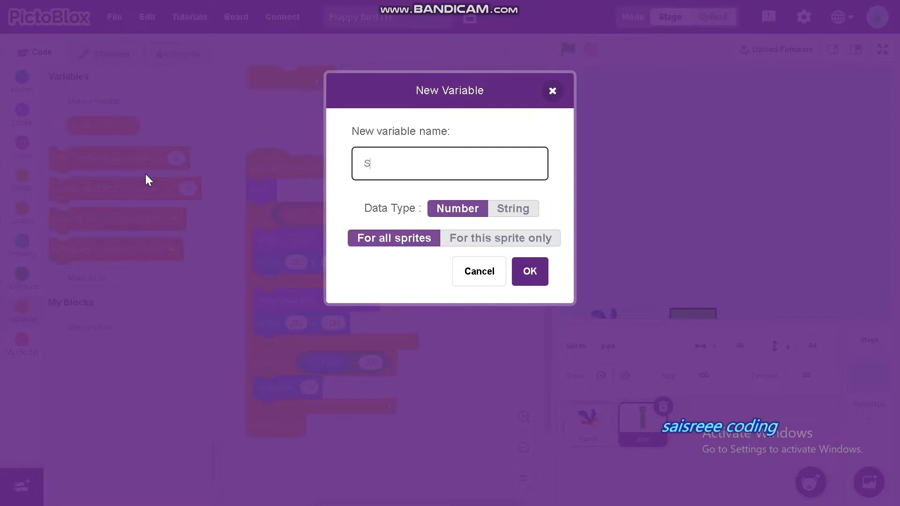
pyautogui.write('core')
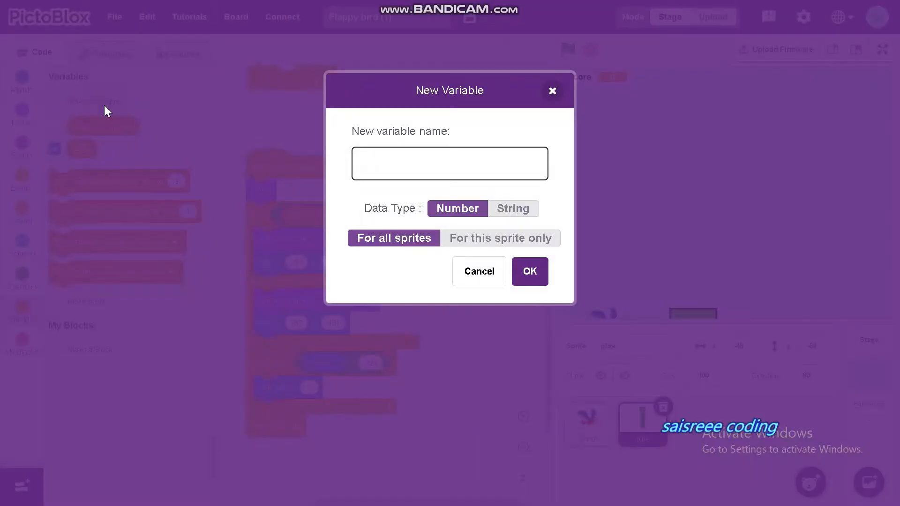
pyautogui.write('Scored already')
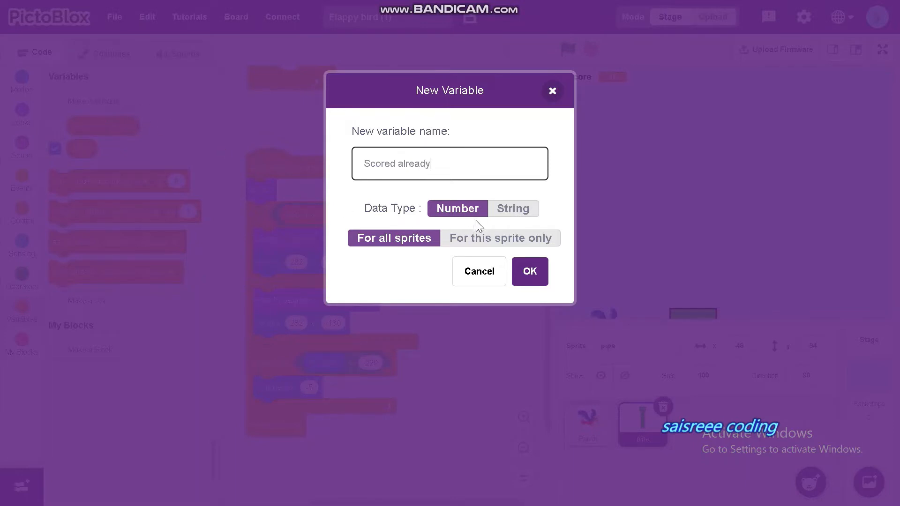
pyautogui.click(500, 238)
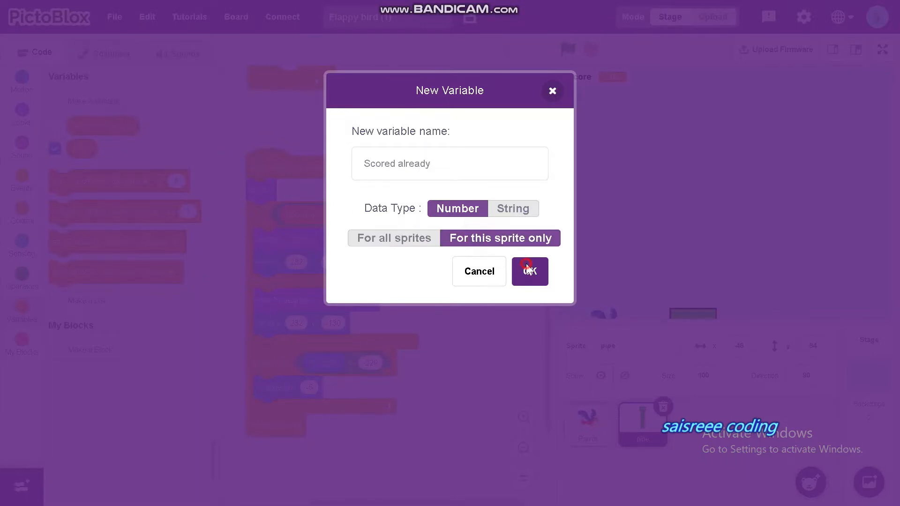
pyautogui.click(529, 271)
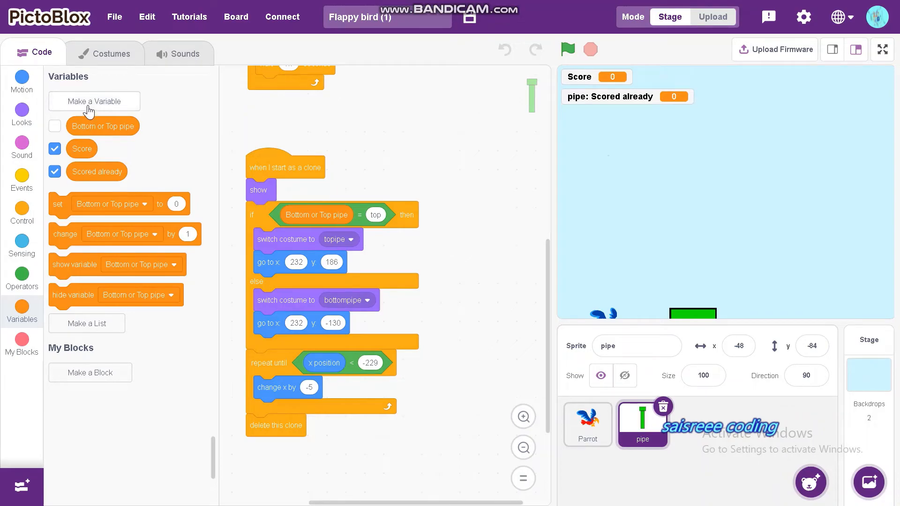
# - Create a pipe-only 'Random Y spawn position' variable and hide its stage readout
pyautogui.click(94, 102)
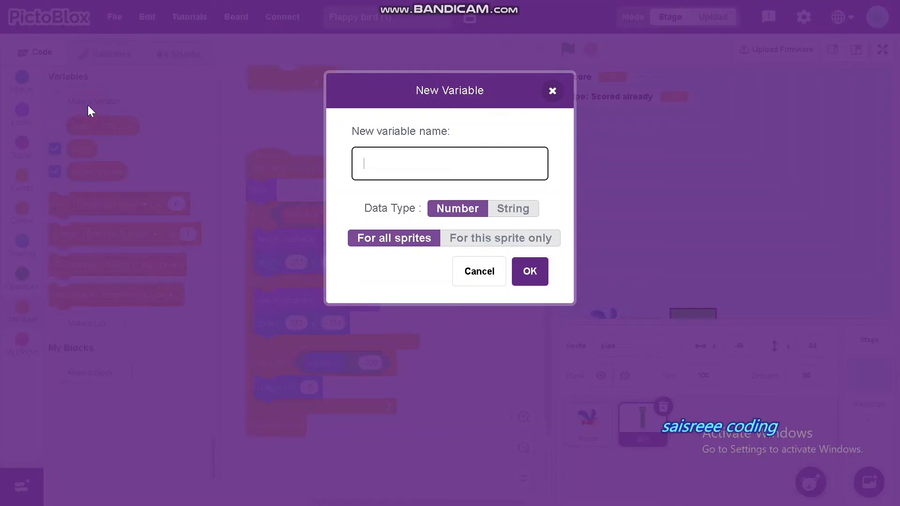
pyautogui.write('Random Y sp')
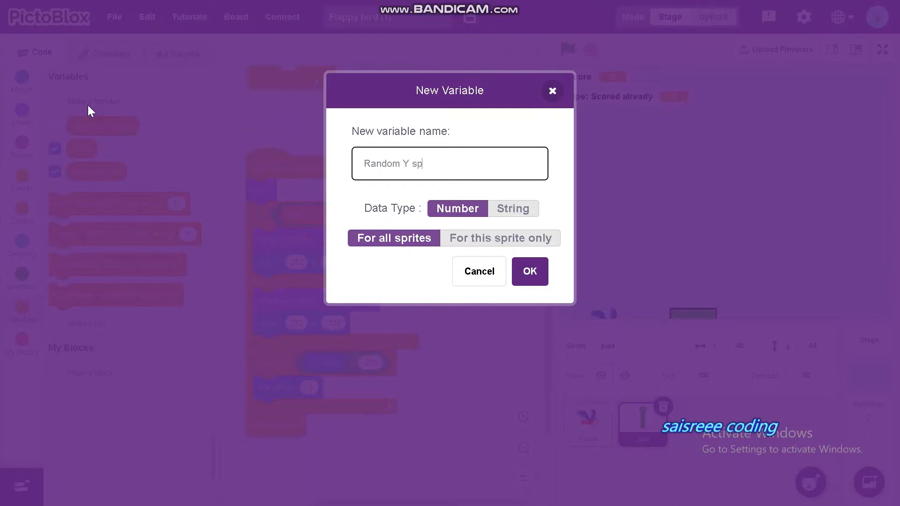
pyautogui.write('awn position')
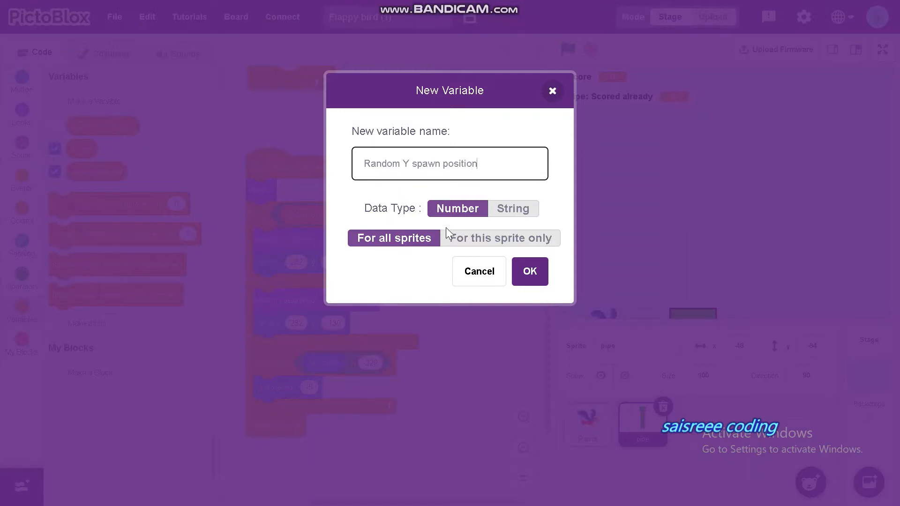
pyautogui.click(501, 238)
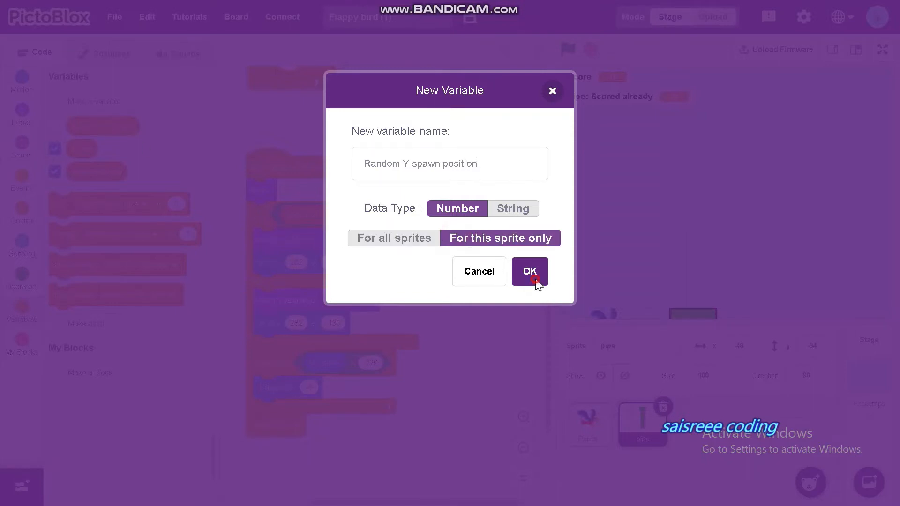
pyautogui.click(530, 272)
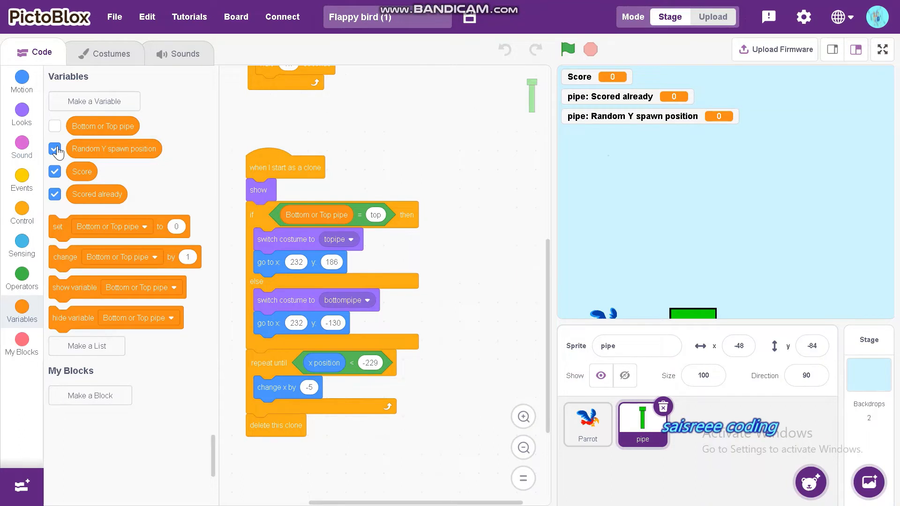
pyautogui.click(55, 149)
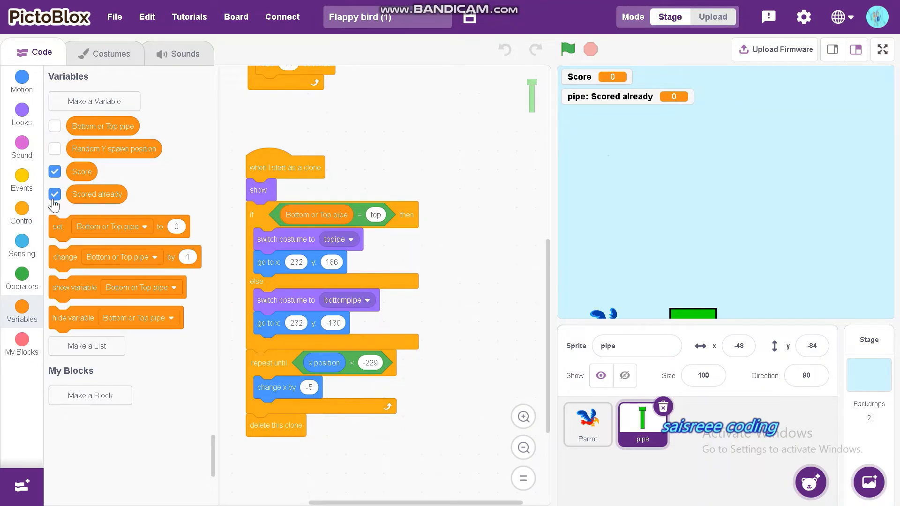
# - Hide the Scored already readout, reset Score at start and set Random Y spawn position to pick random 90 to -82
pyautogui.click(55, 195)
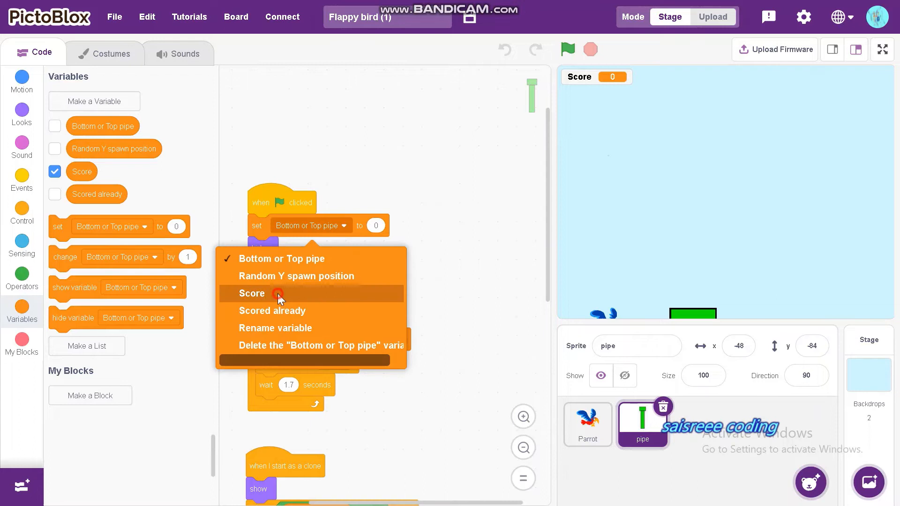
pyautogui.click(253, 293)
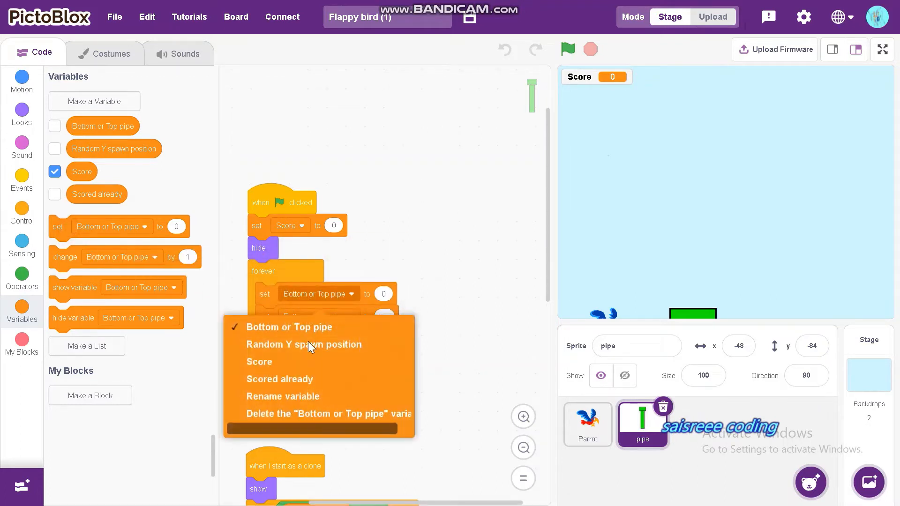
pyautogui.click(303, 345)
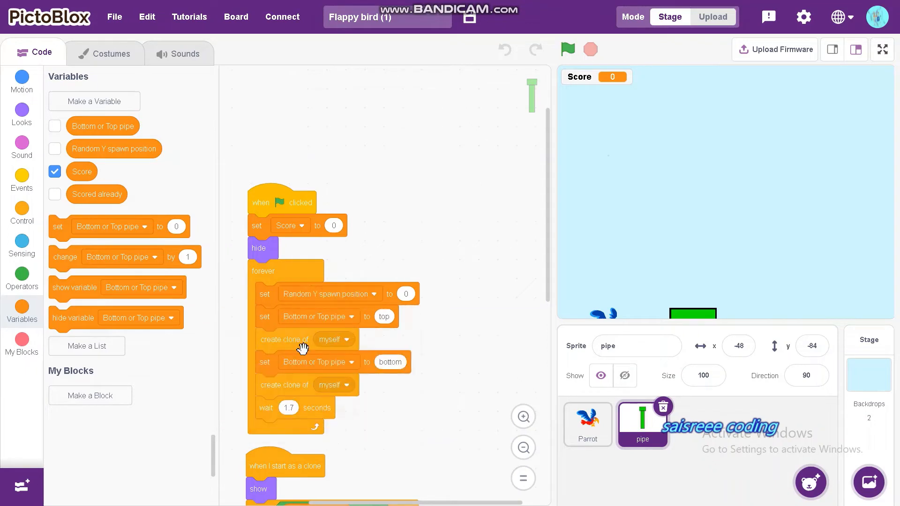
pyautogui.click(23, 276)
pyautogui.write('90')
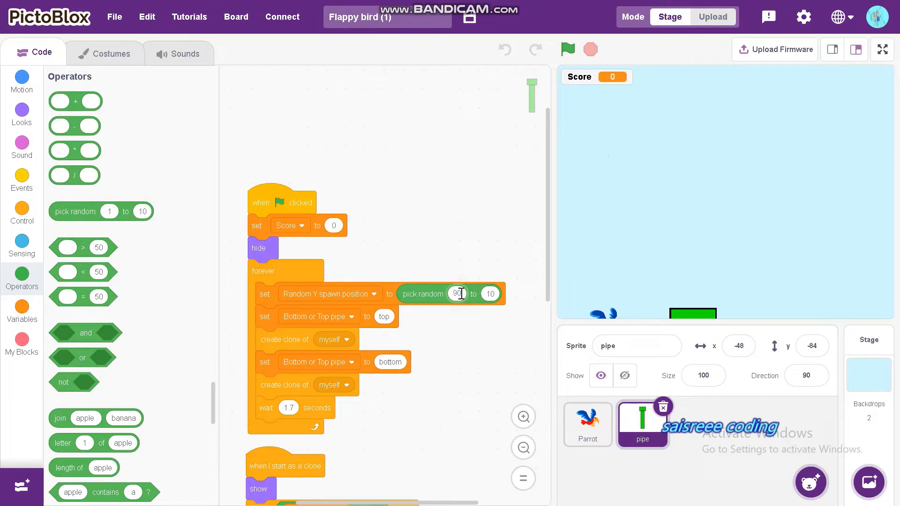
pyautogui.click(489, 294)
pyautogui.write('-82')
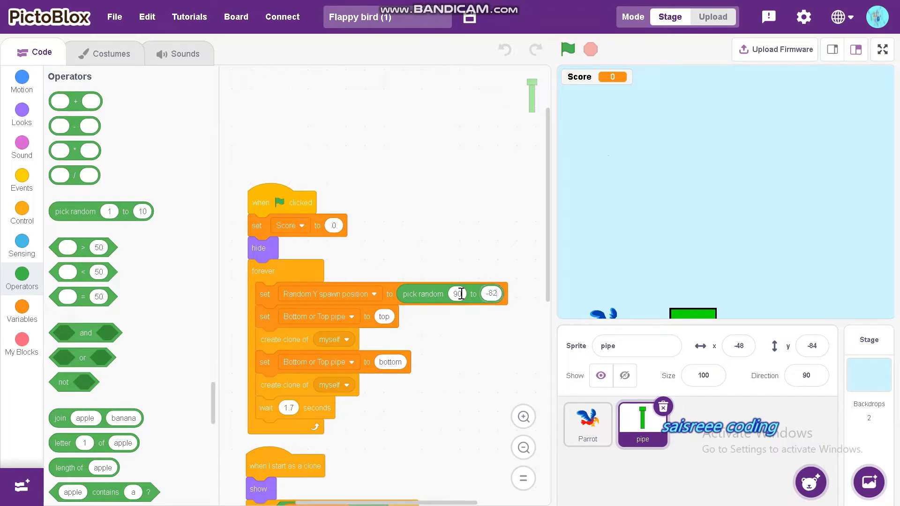
pyautogui.scroll(-3)
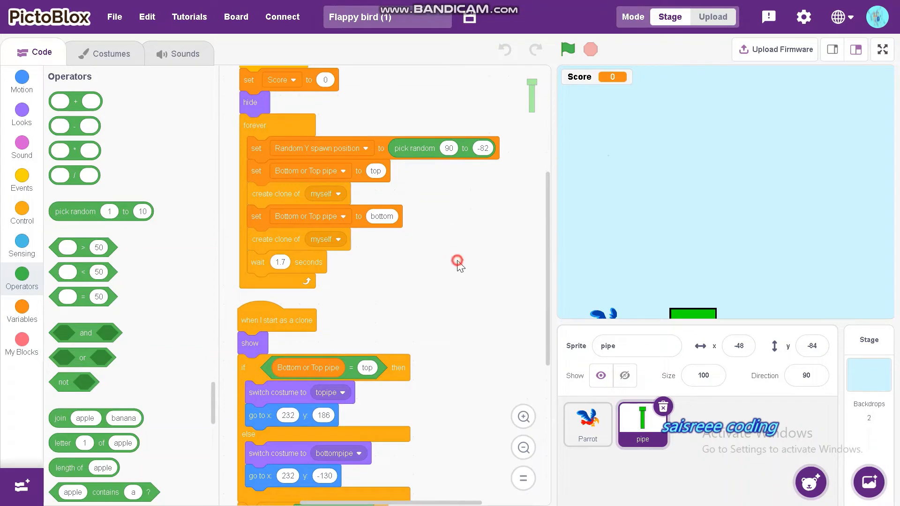
# - In the clone script, set Scored already to 'no' for each new pipe
pyautogui.scroll(-3)
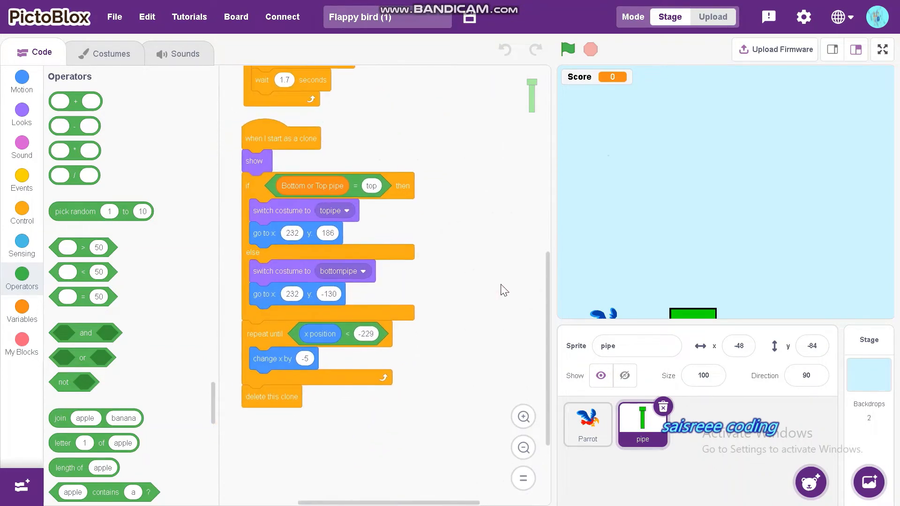
pyautogui.moveTo(429, 289)
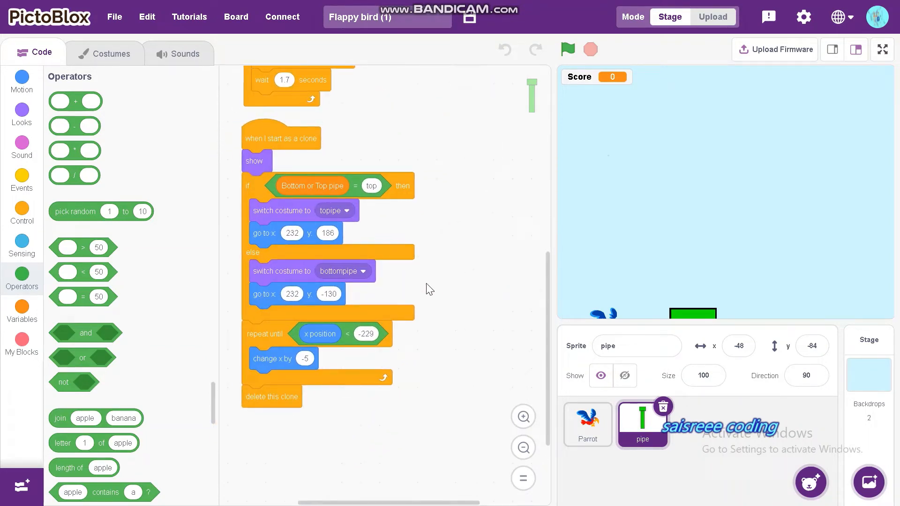
pyautogui.moveTo(19, 305)
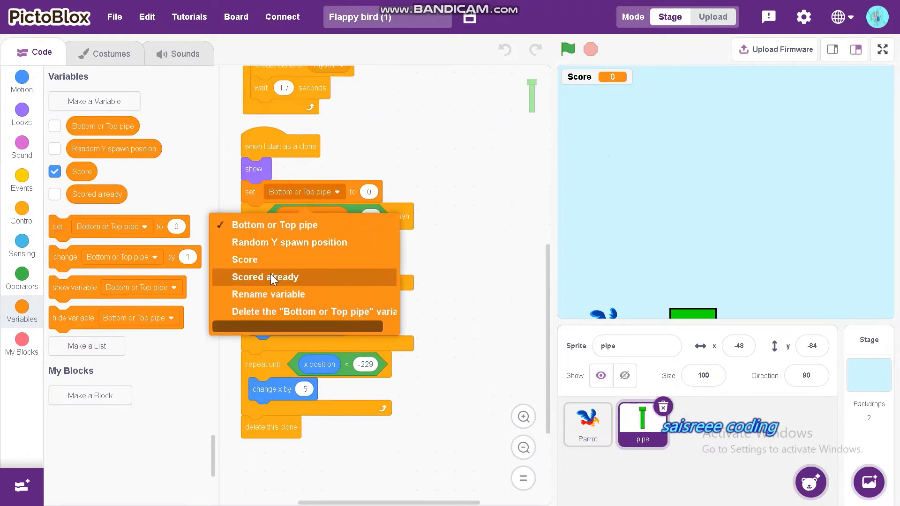
pyautogui.click(265, 276)
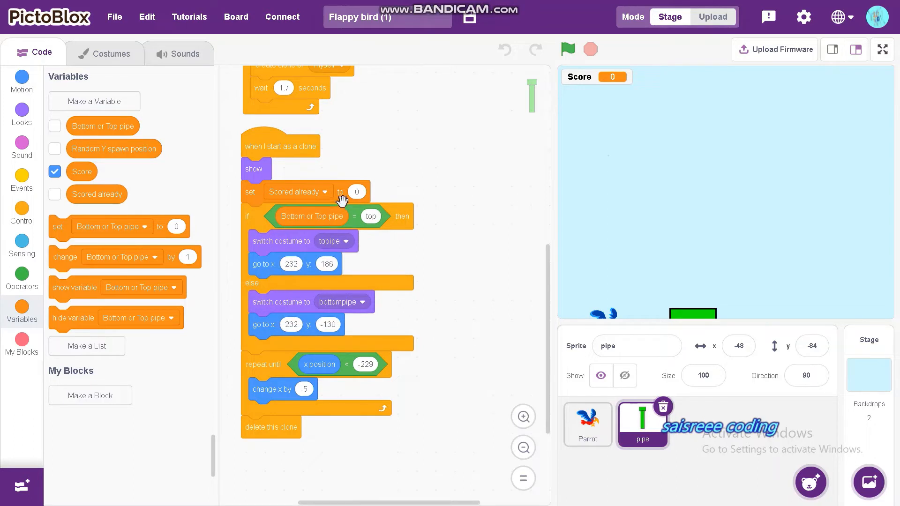
pyautogui.click(356, 191)
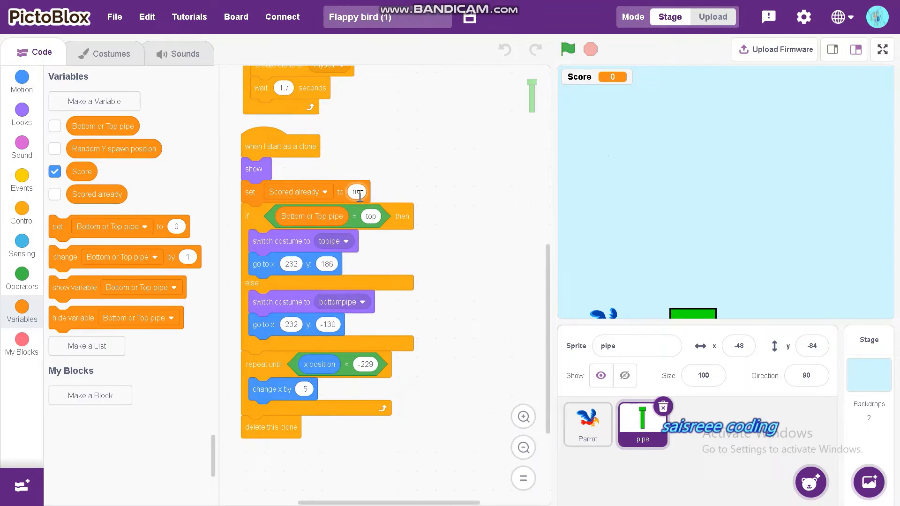
pyautogui.write('no')
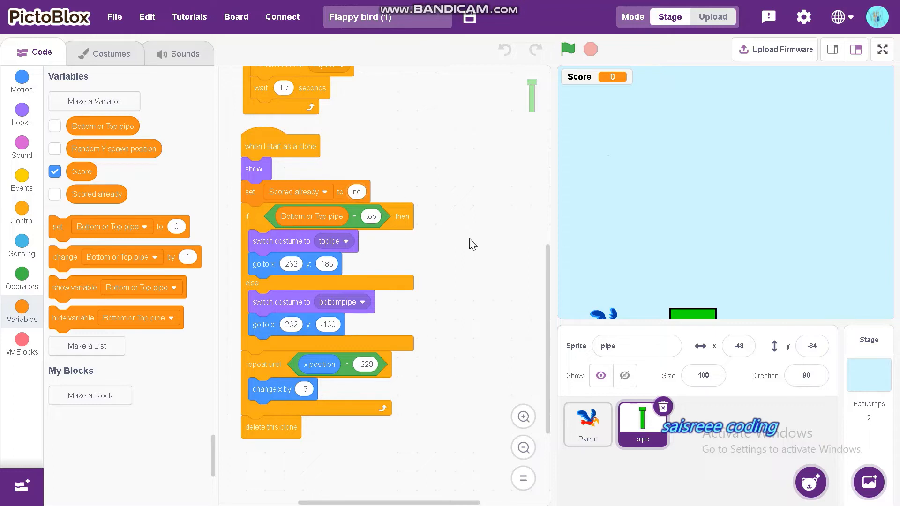
pyautogui.scroll(-3)
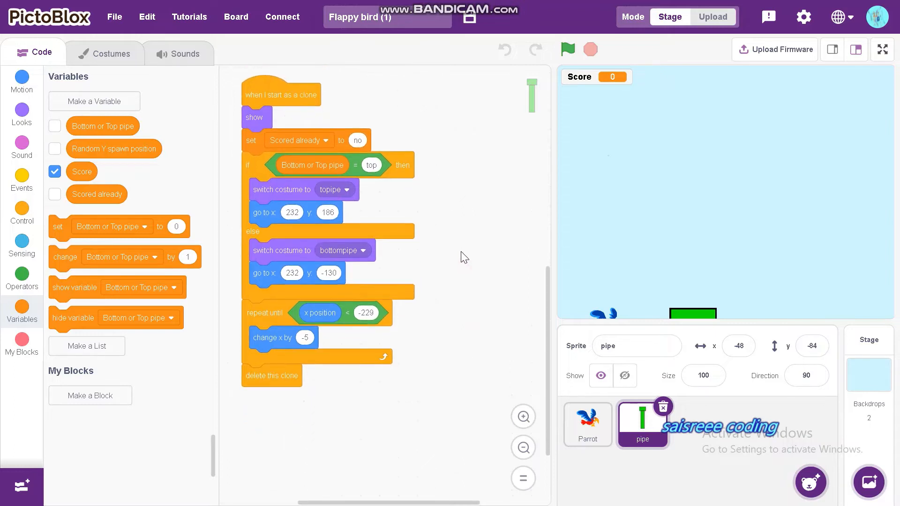
pyautogui.click(22, 214)
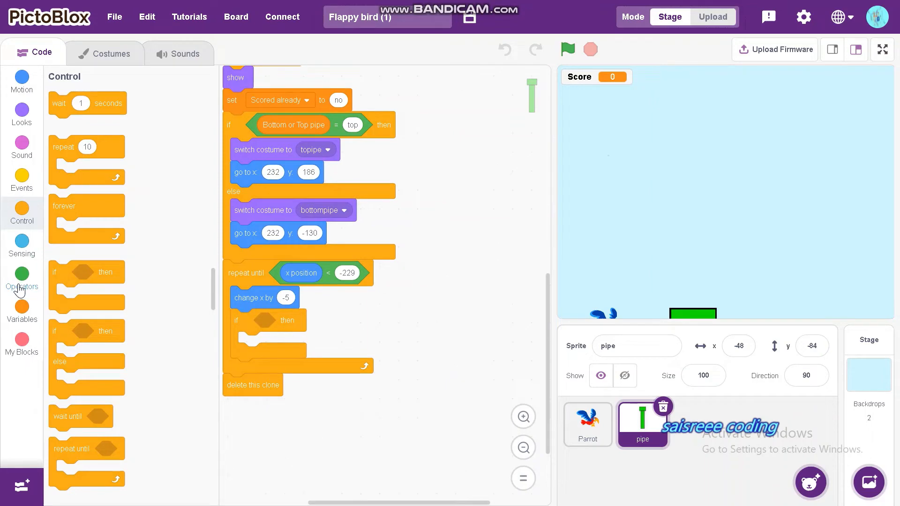
# - Build a greater-than comparison of Parrot's x position against the pipe's x position
pyautogui.click(22, 274)
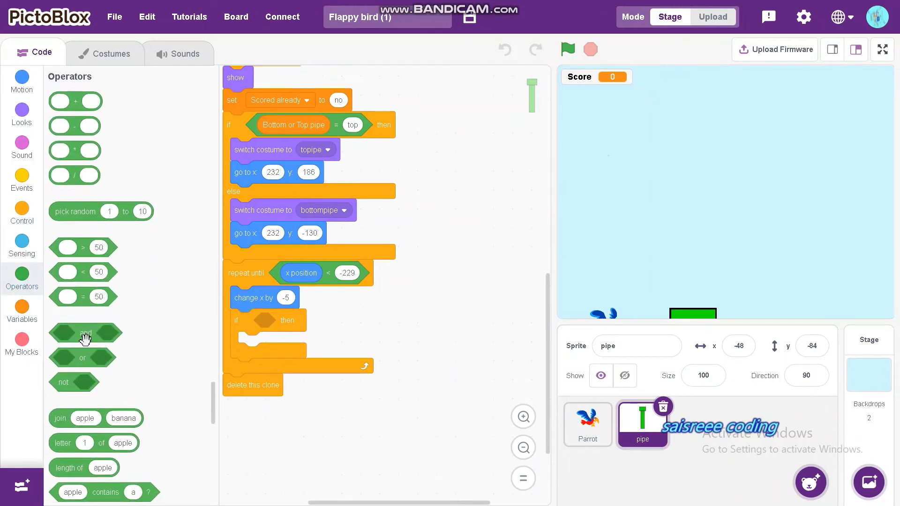
pyautogui.moveTo(94, 238)
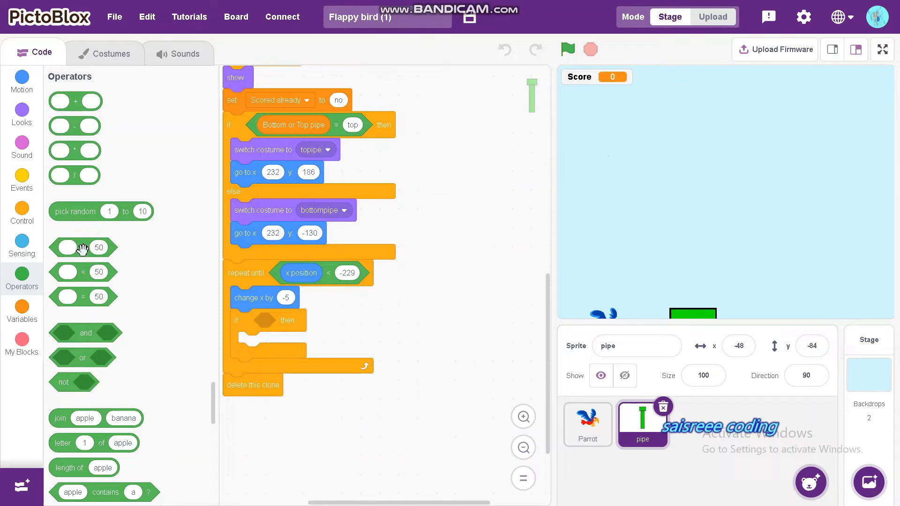
pyautogui.moveTo(82, 246); pyautogui.dragTo(376, 324)
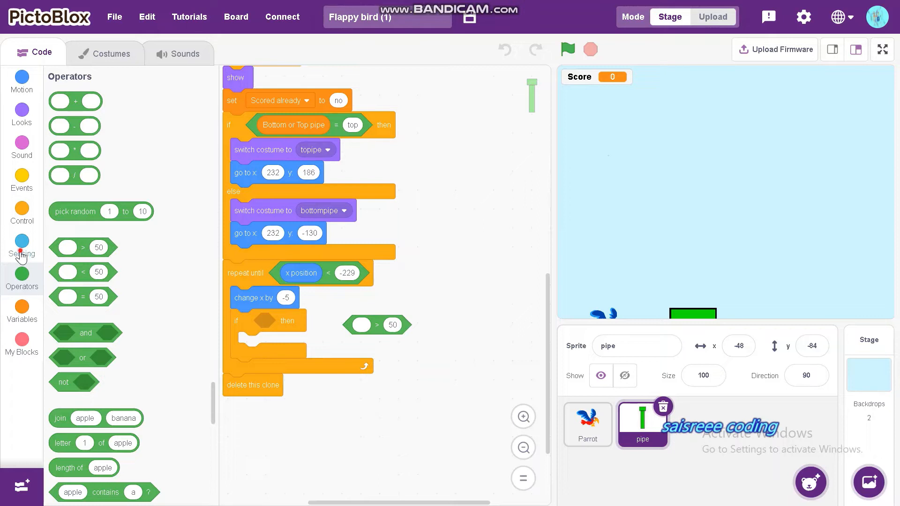
pyautogui.click(21, 242)
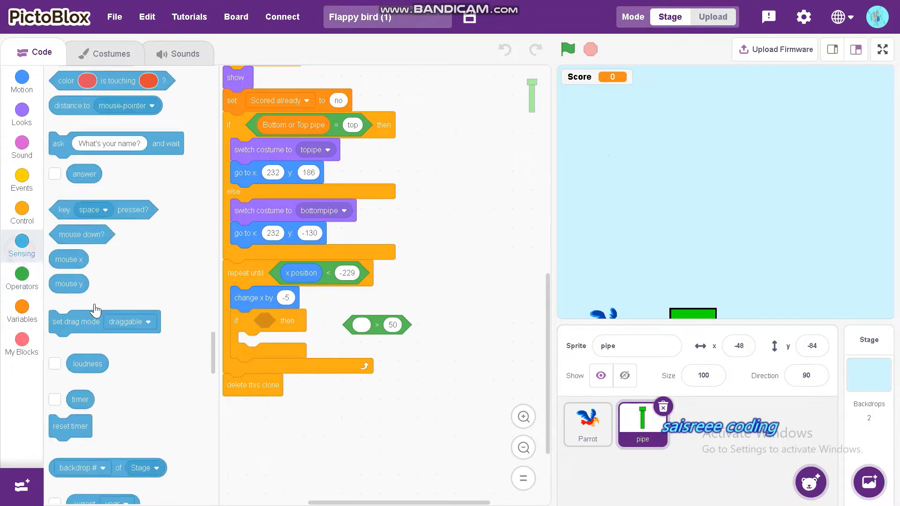
pyautogui.scroll(-3)
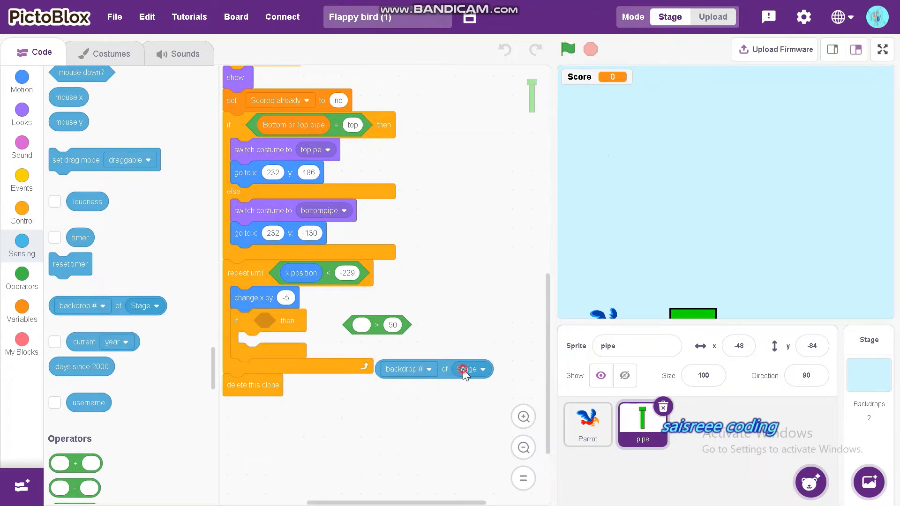
pyautogui.click(471, 369)
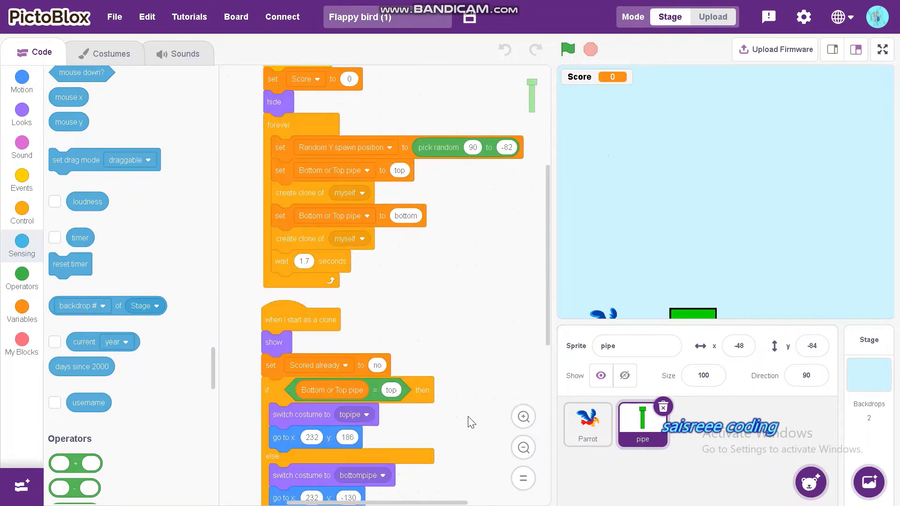
pyautogui.scroll(-3)
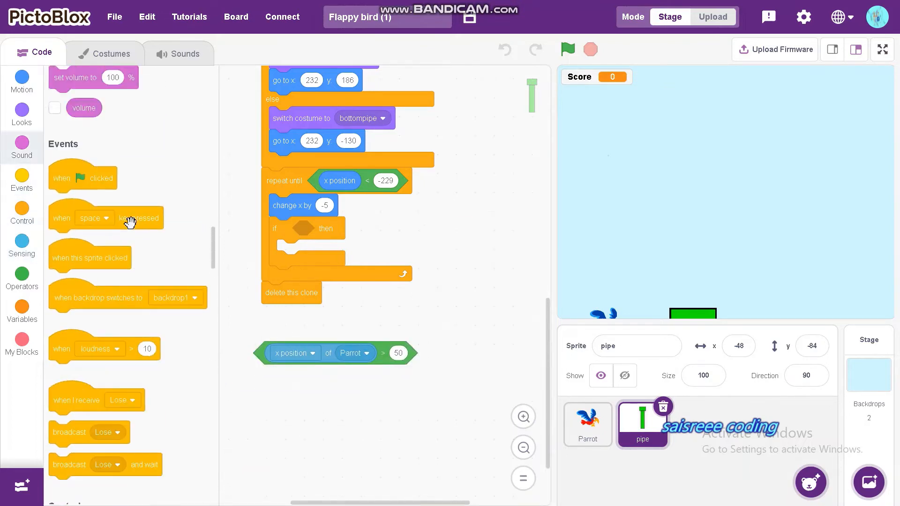
pyautogui.click(22, 81)
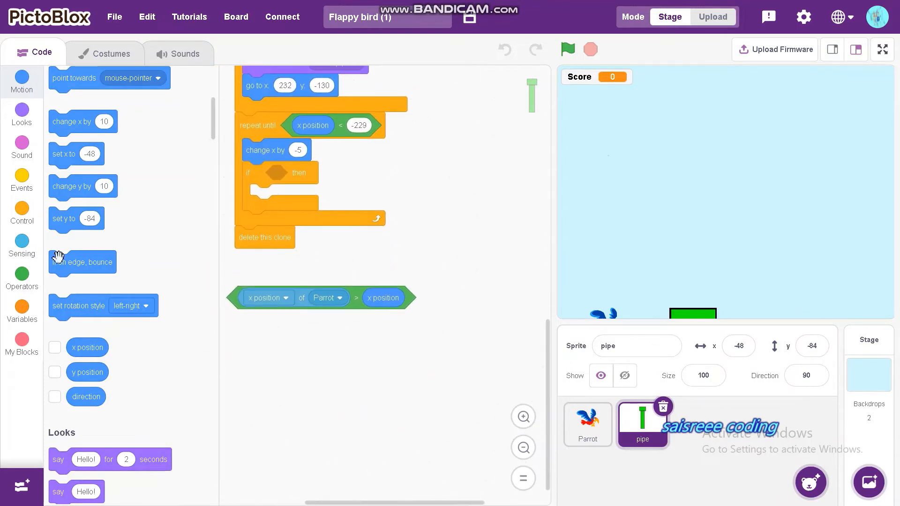
# - Join that comparison with 'and' to an empty equality test for the if block
pyautogui.click(22, 277)
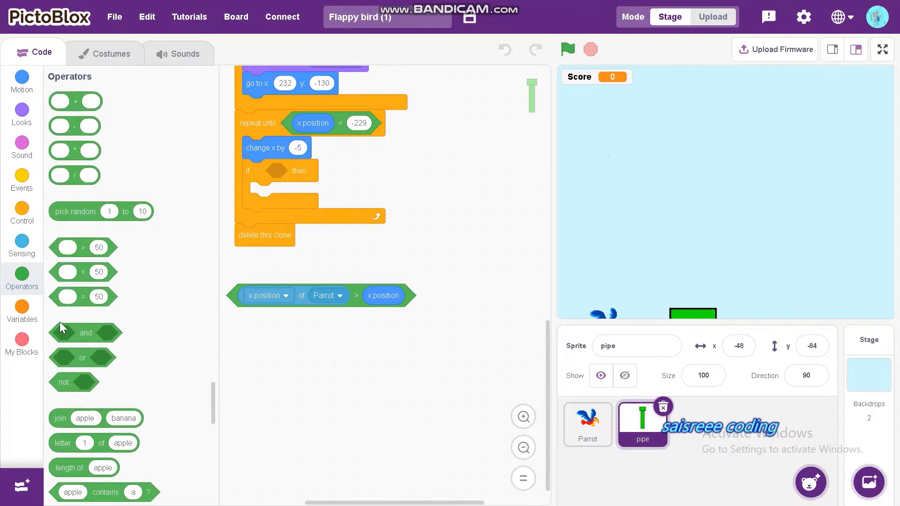
pyautogui.moveTo(85, 332); pyautogui.dragTo(352, 347)
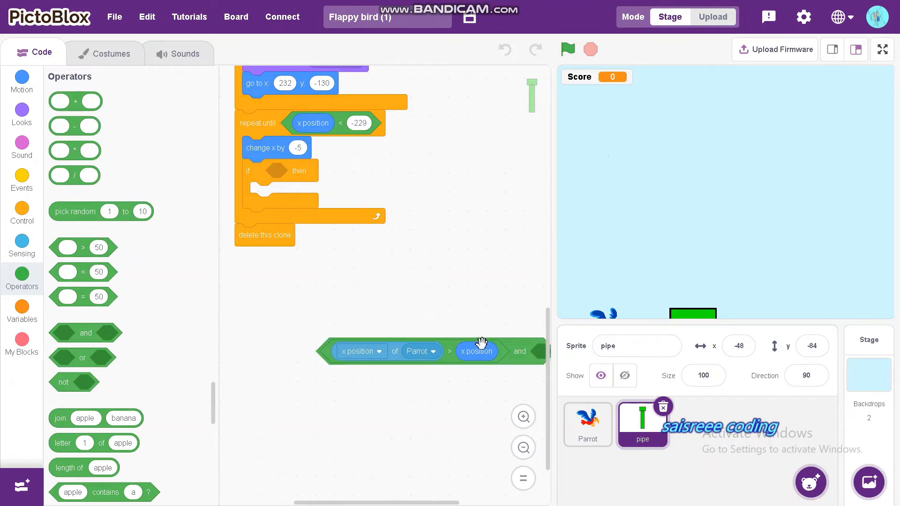
pyautogui.moveTo(482, 344); pyautogui.dragTo(413, 316)
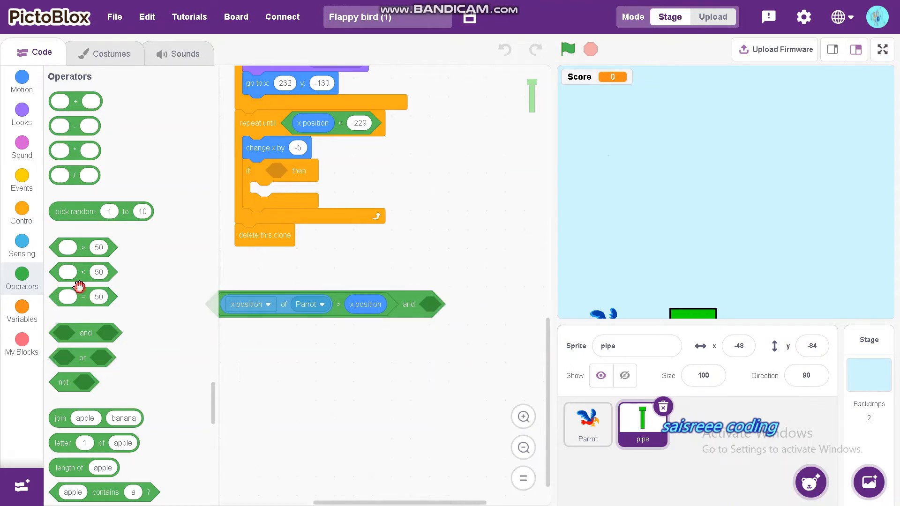
pyautogui.moveTo(67, 272); pyautogui.dragTo(451, 304)
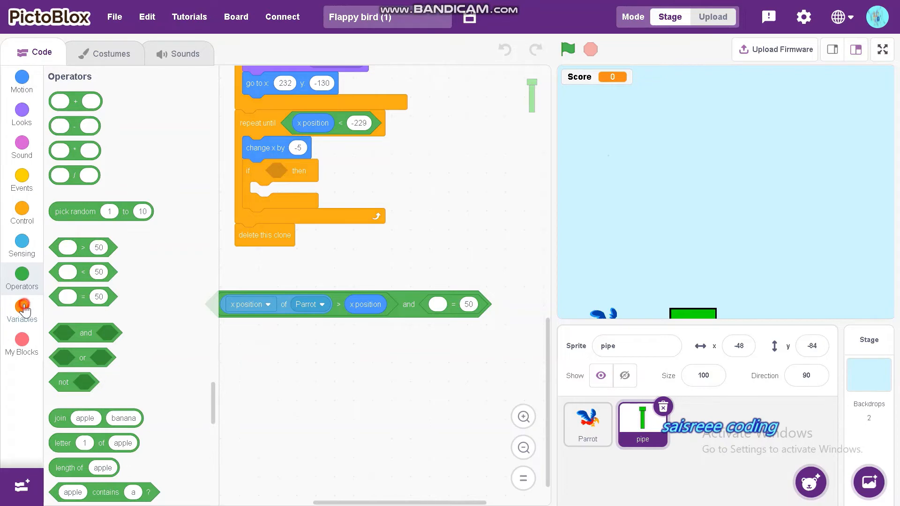
pyautogui.click(21, 312)
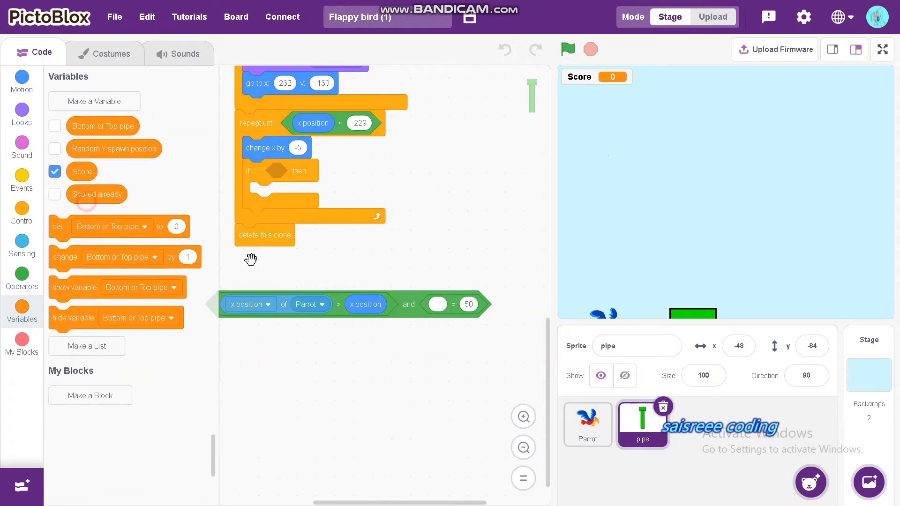
# - Test Scored already equals 'no' and drop the completed condition into the pipe's if block
pyautogui.moveTo(97, 194); pyautogui.dragTo(459, 304)
pyautogui.write('no')
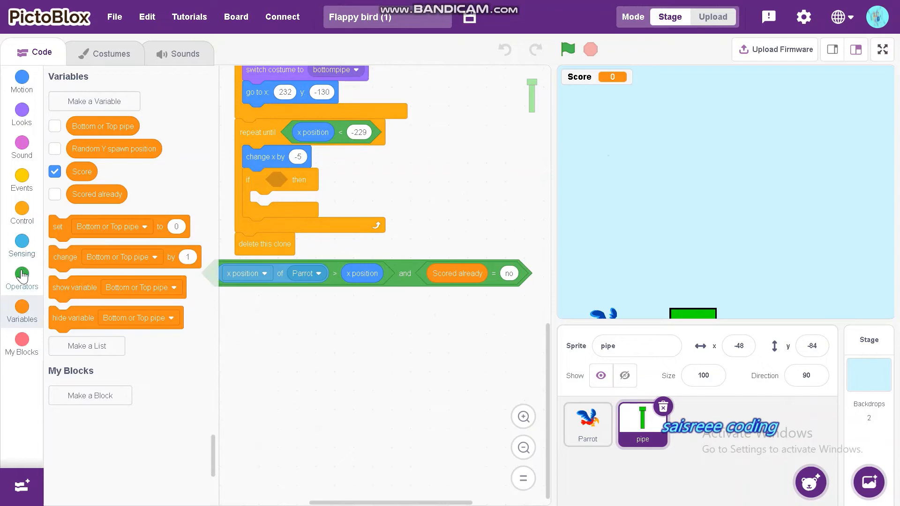
pyautogui.click(21, 277)
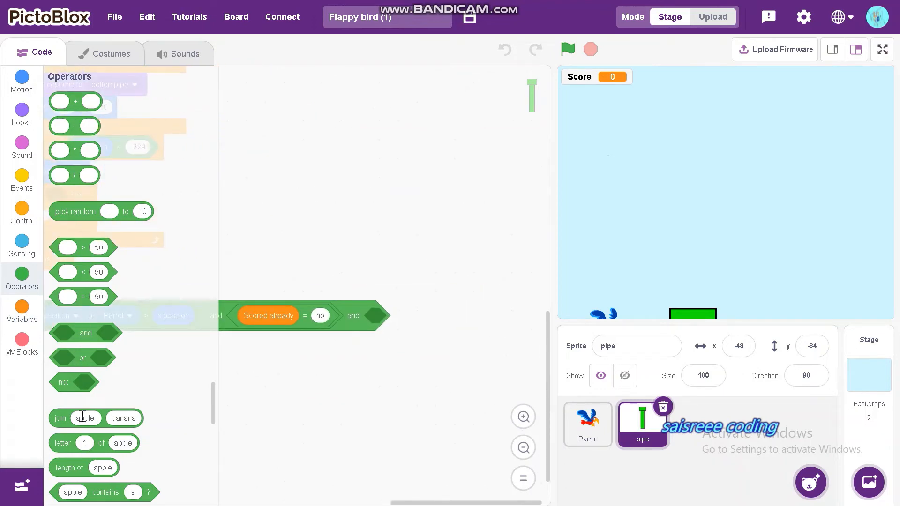
pyautogui.moveTo(18, 311)
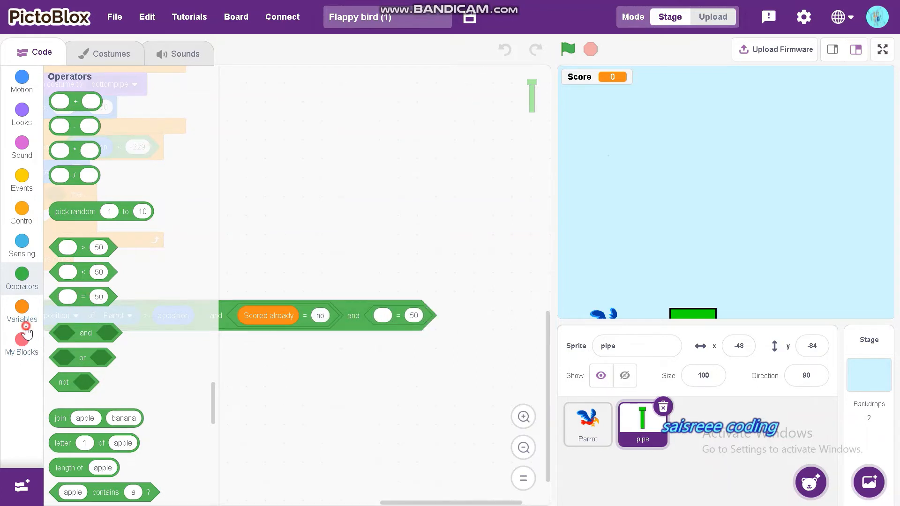
pyautogui.click(21, 318)
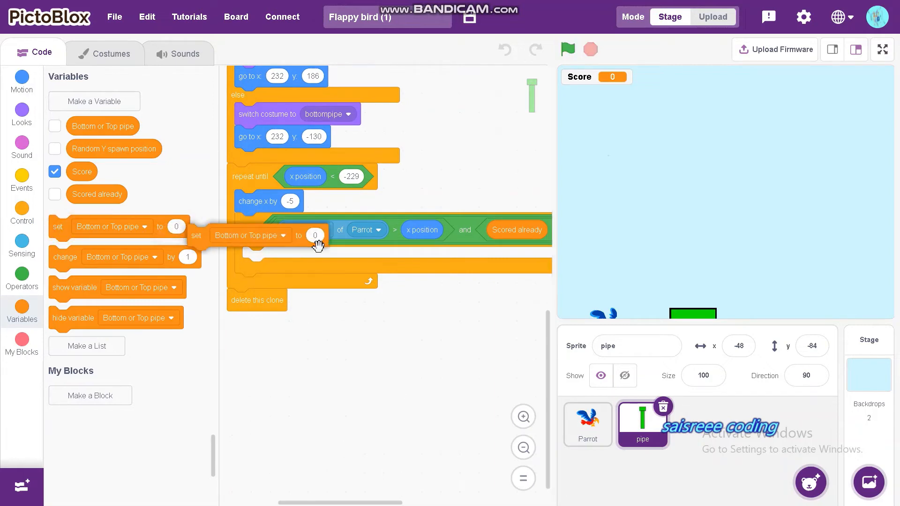
# - Inside the if, set Scored already to 'yes' and add 1 to Score
pyautogui.moveTo(196, 235); pyautogui.dragTo(252, 257)
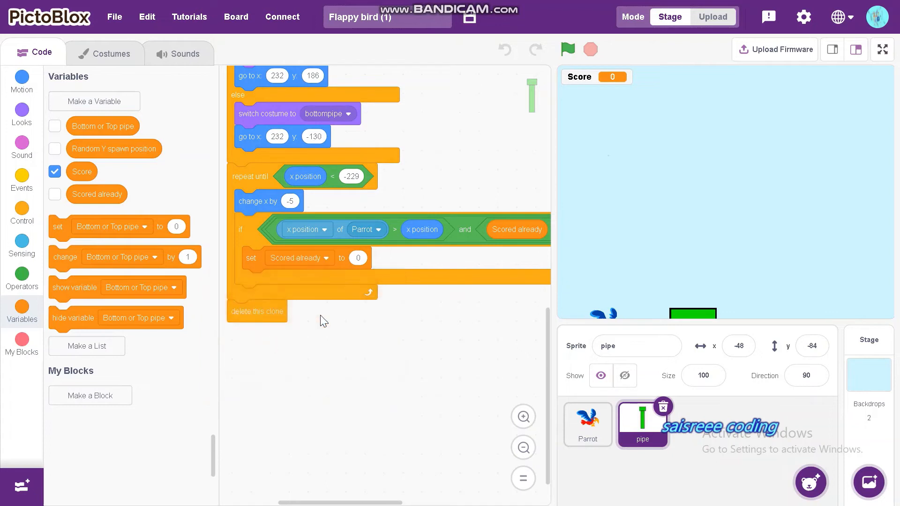
pyautogui.click(358, 258)
pyautogui.write('yes')
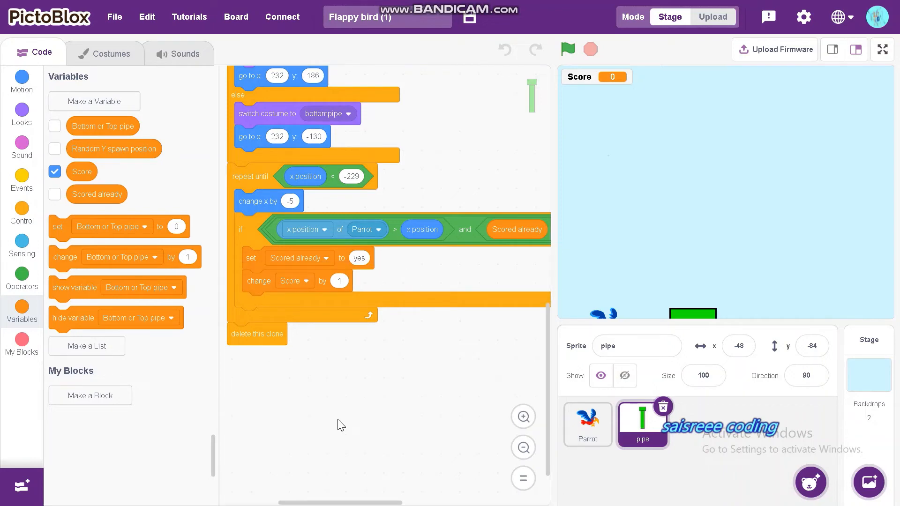
pyautogui.scroll(-3)
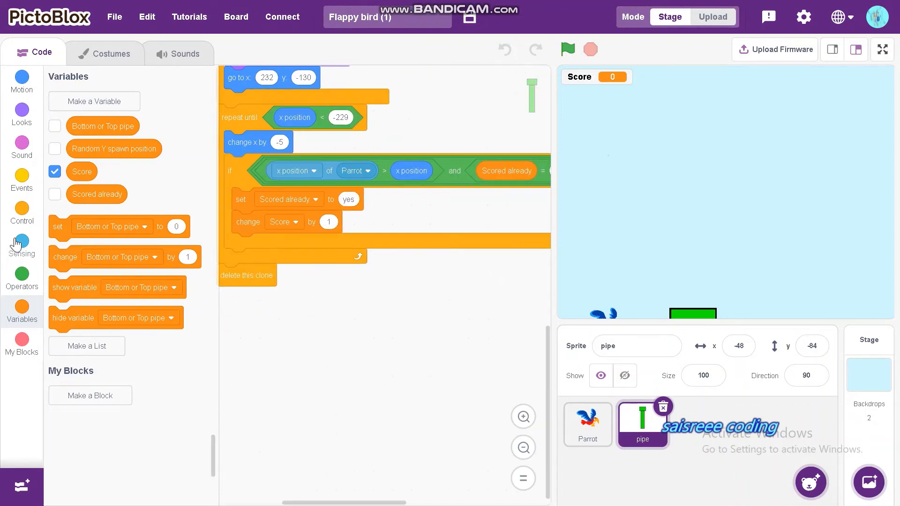
pyautogui.click(23, 184)
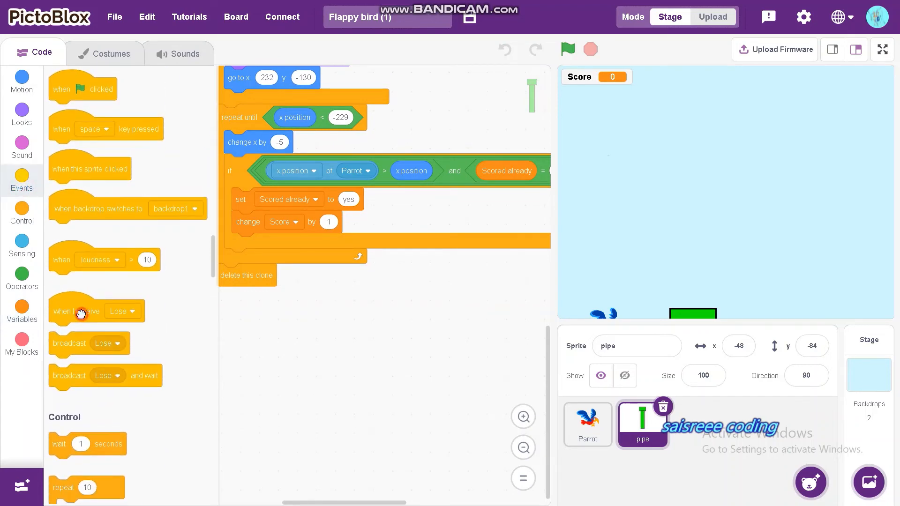
# - Add a 'when I receive Lose' script on the pipe that stops all
pyautogui.moveTo(79, 311); pyautogui.dragTo(265, 319)
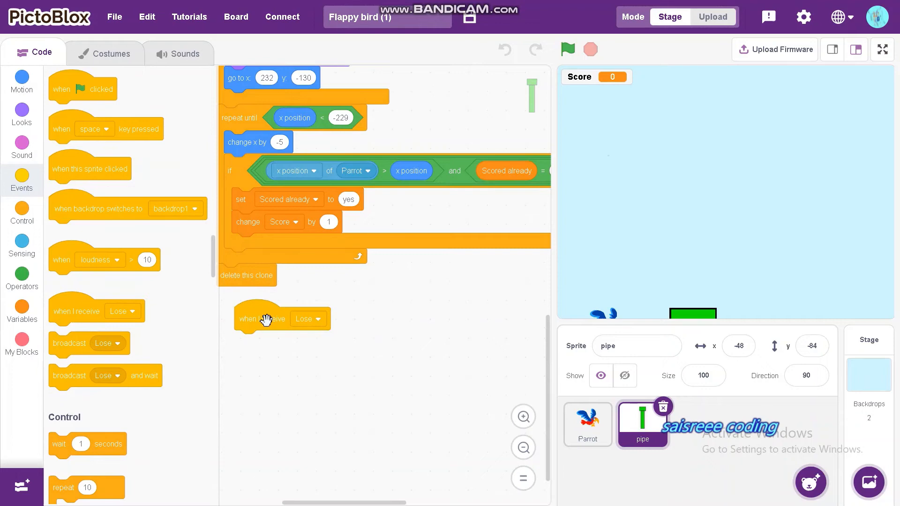
pyautogui.scroll(-3)
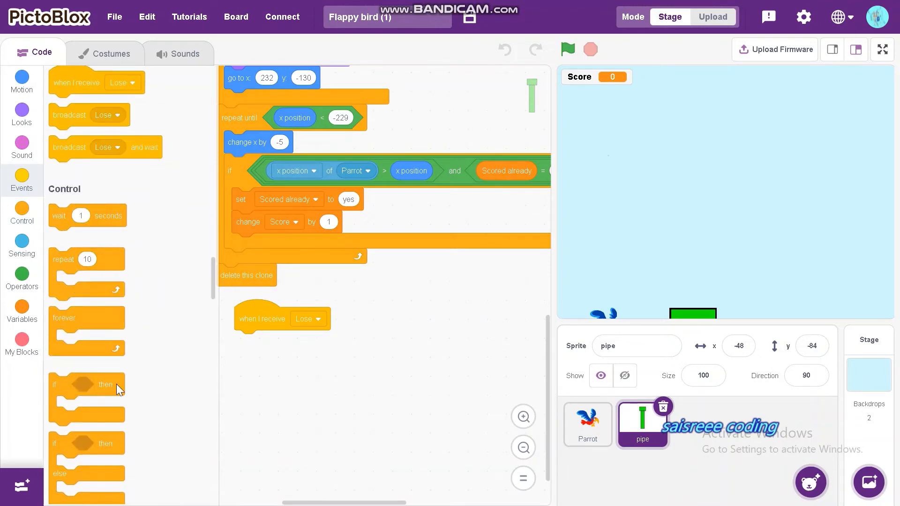
pyautogui.scroll(-3)
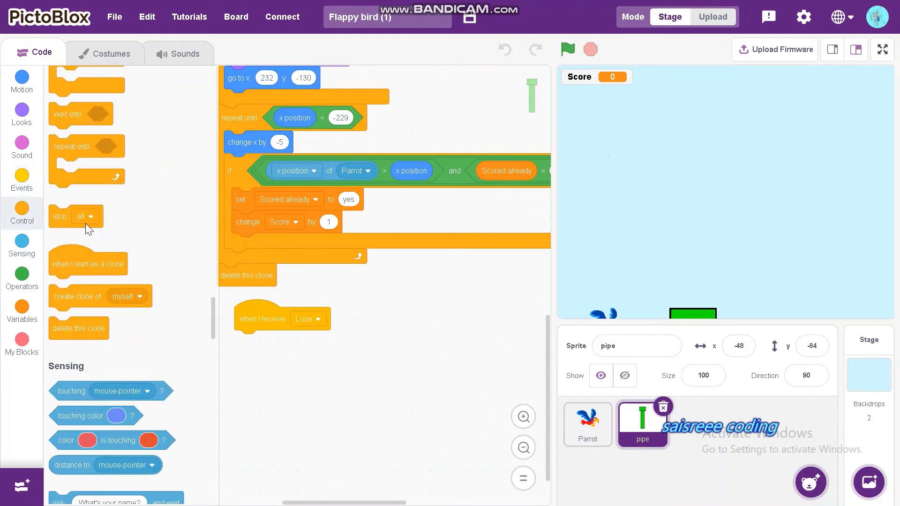
pyautogui.scroll(-3)
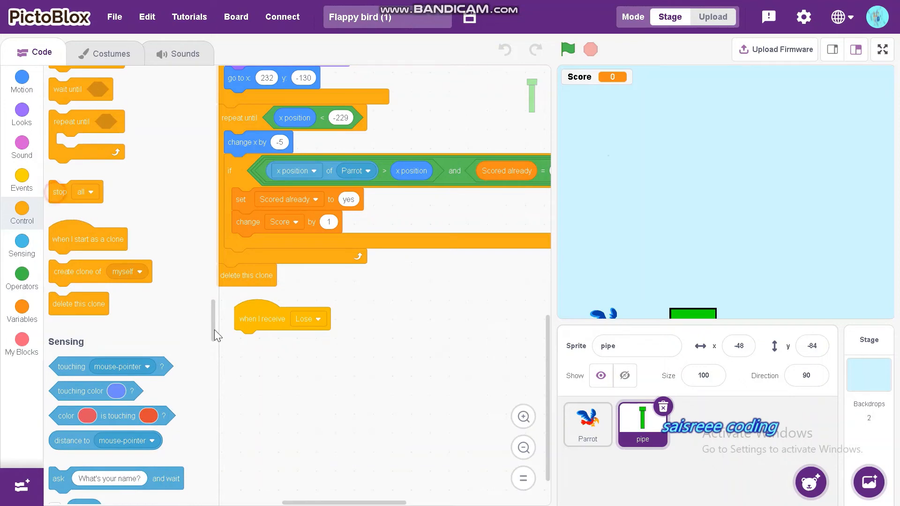
pyautogui.moveTo(75, 191); pyautogui.dragTo(245, 341)
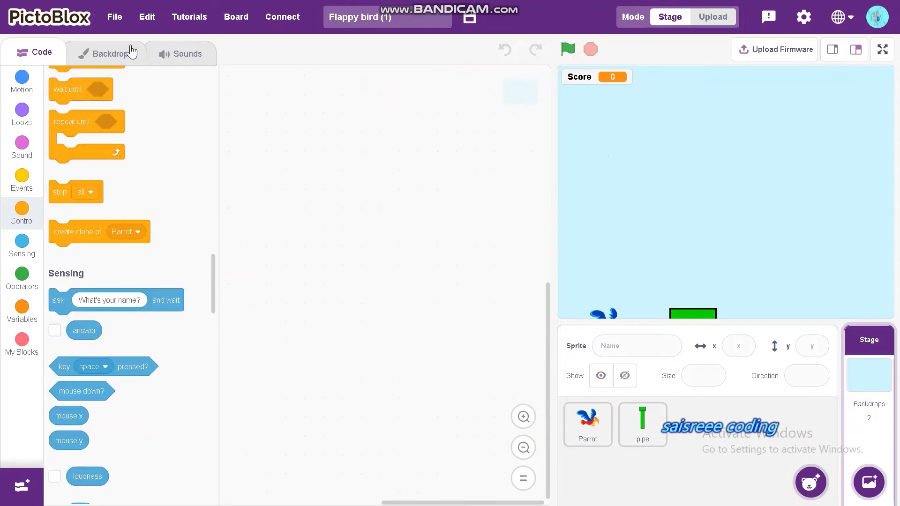
# - Write a red curly 'Game over' title on backdrop1 and return to the Stage's code
pyautogui.click(107, 53)
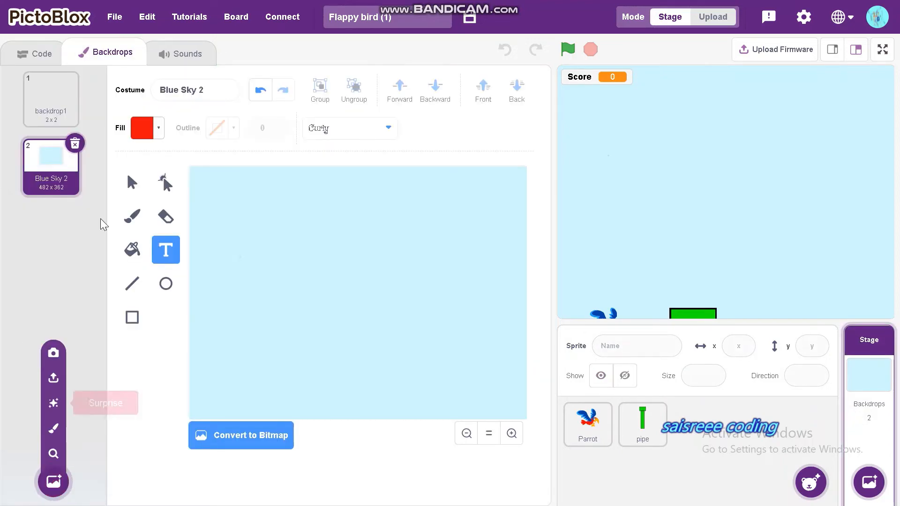
pyautogui.click(50, 98)
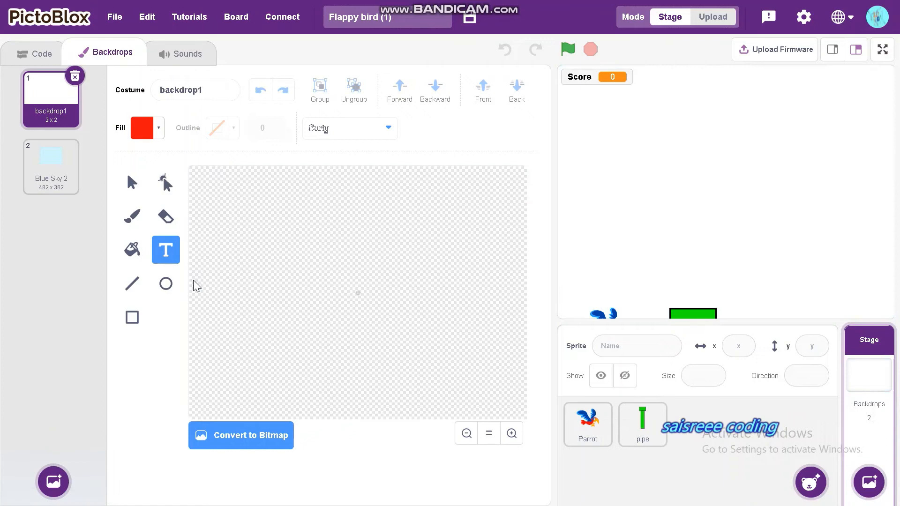
pyautogui.click(268, 308)
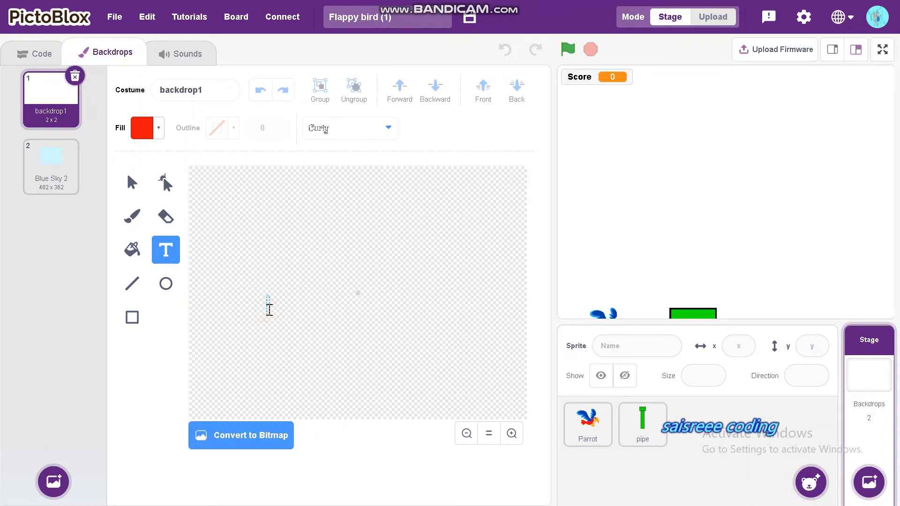
pyautogui.write('Game over')
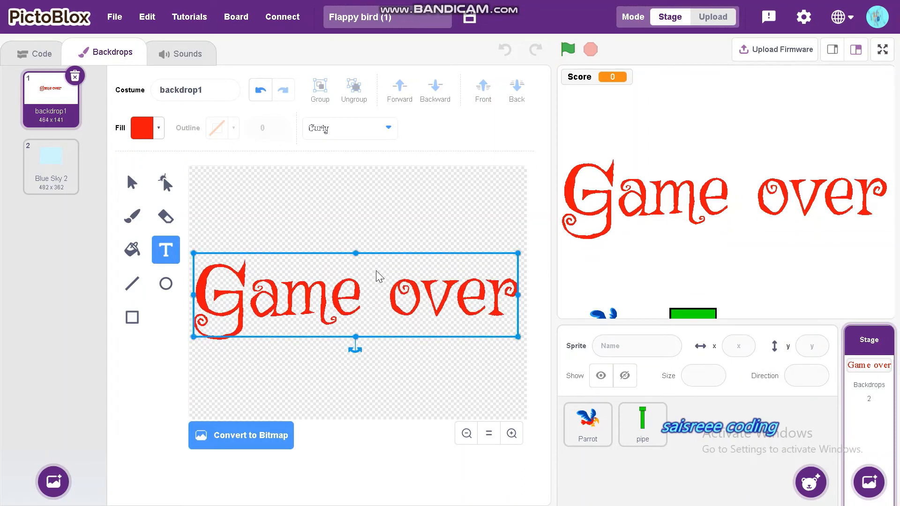
pyautogui.click(36, 53)
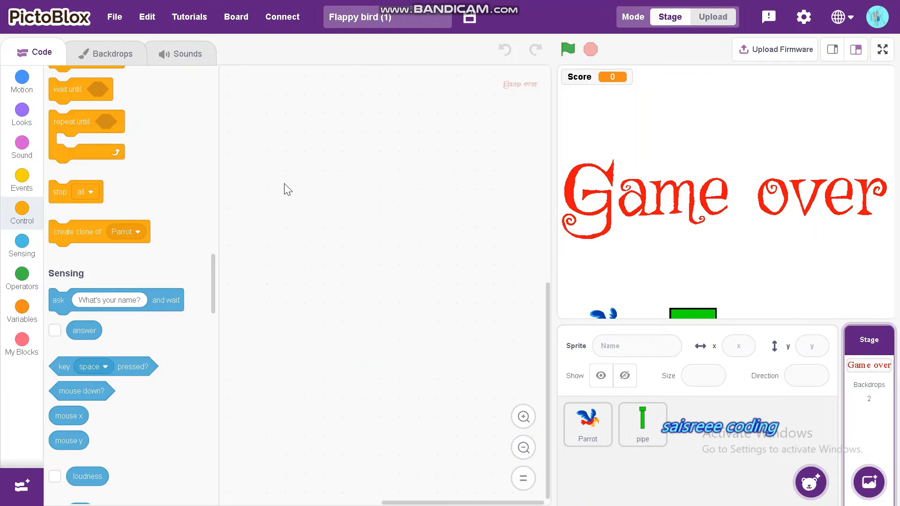
# - Make the Stage switch to Blue Sky 2 when the green flag is clicked
pyautogui.click(22, 177)
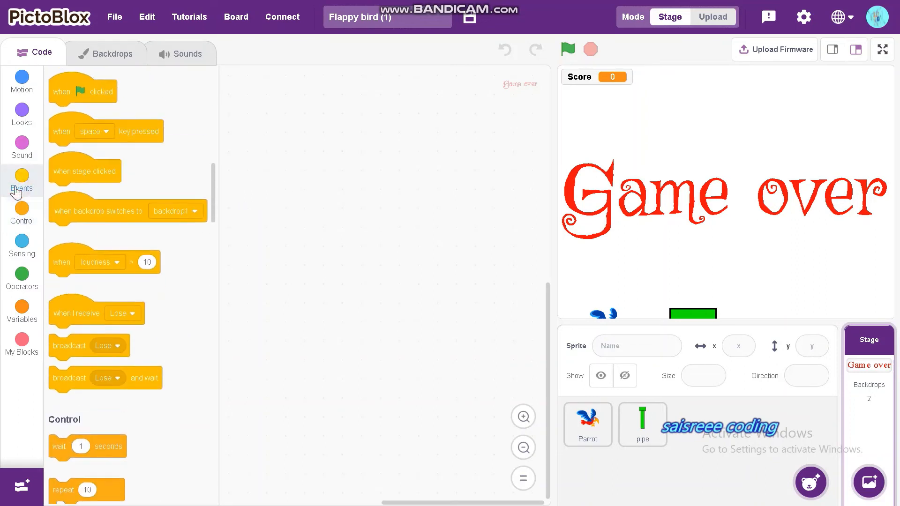
pyautogui.moveTo(82, 90); pyautogui.dragTo(283, 160)
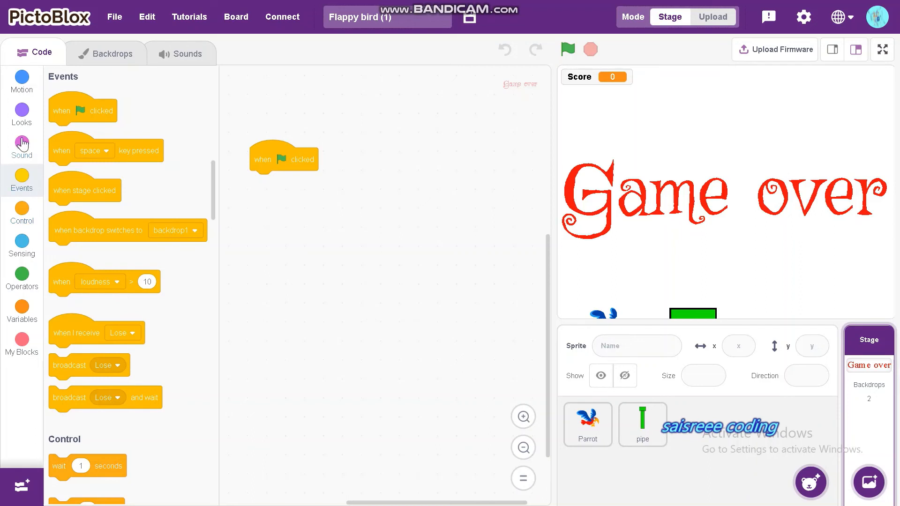
pyautogui.click(23, 108)
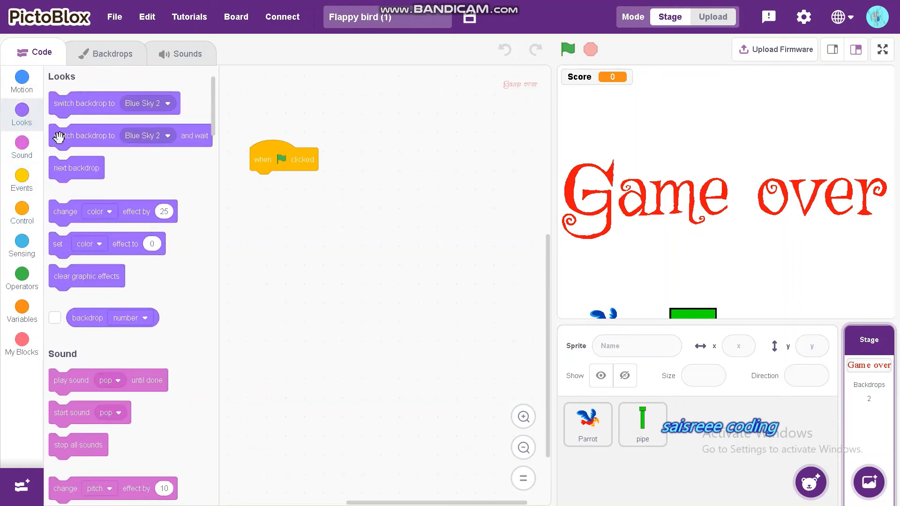
pyautogui.moveTo(83, 104); pyautogui.dragTo(297, 185)
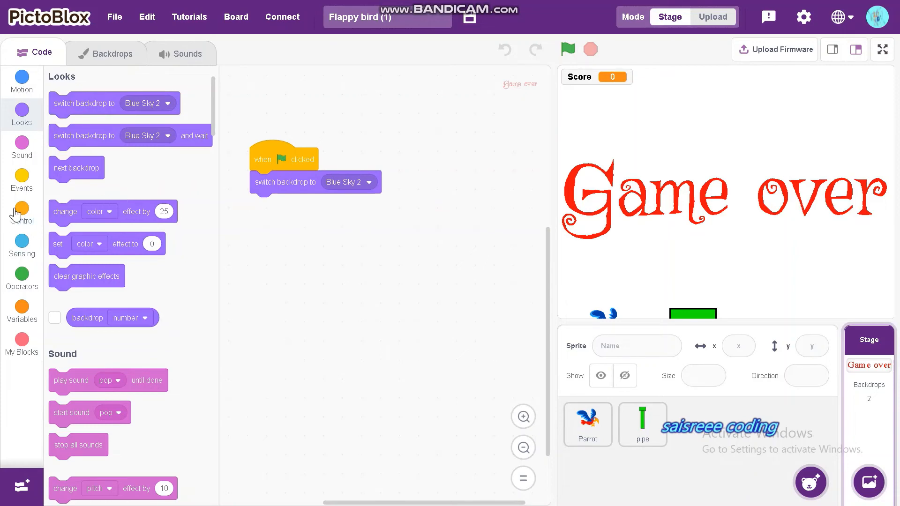
# - Make the Stage switch to backdrop1 on receiving Lose, then reopen the pipe's code
pyautogui.click(21, 181)
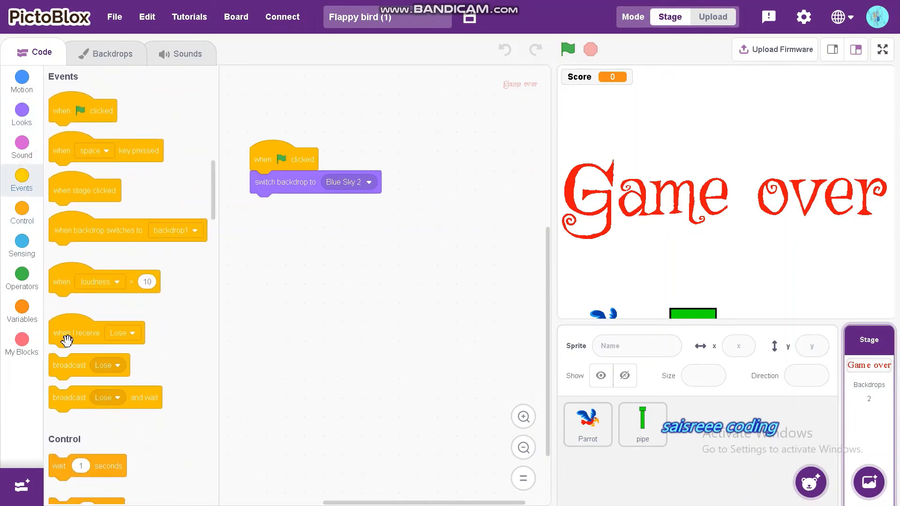
pyautogui.moveTo(76, 333); pyautogui.dragTo(273, 230)
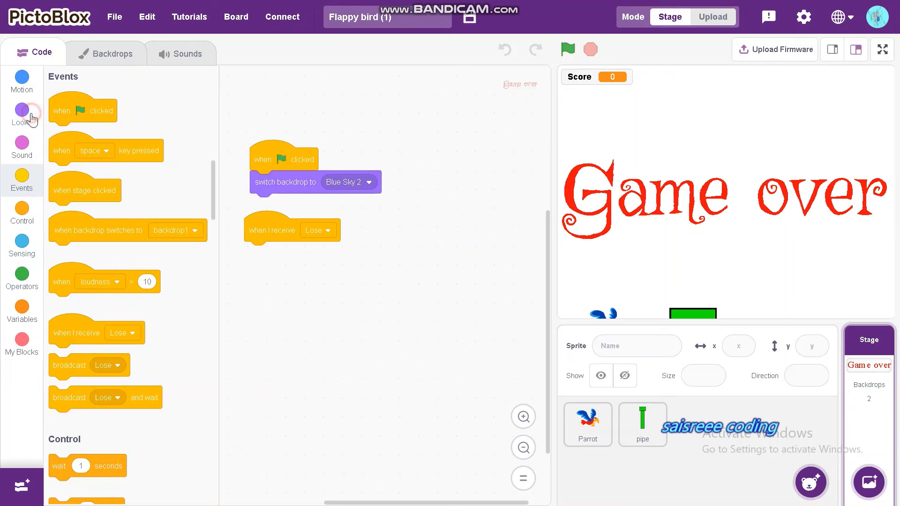
pyautogui.click(22, 111)
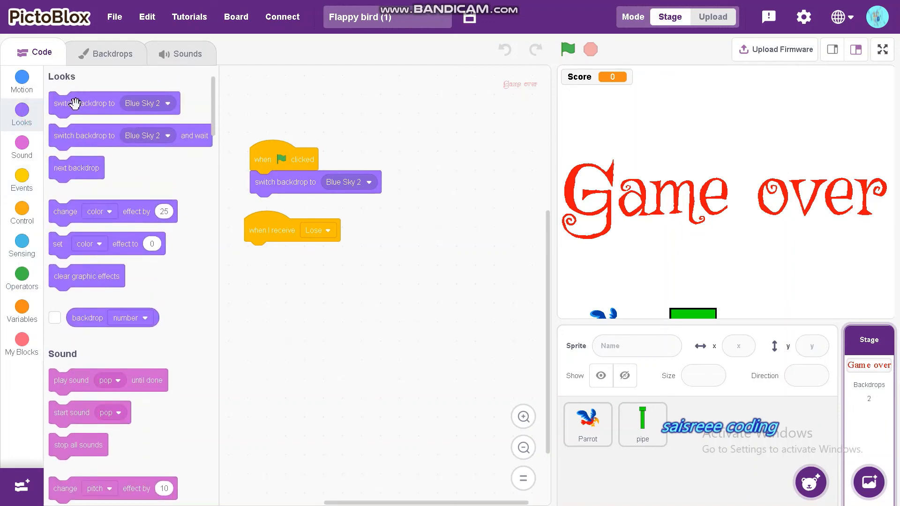
pyautogui.moveTo(85, 103); pyautogui.dragTo(282, 253)
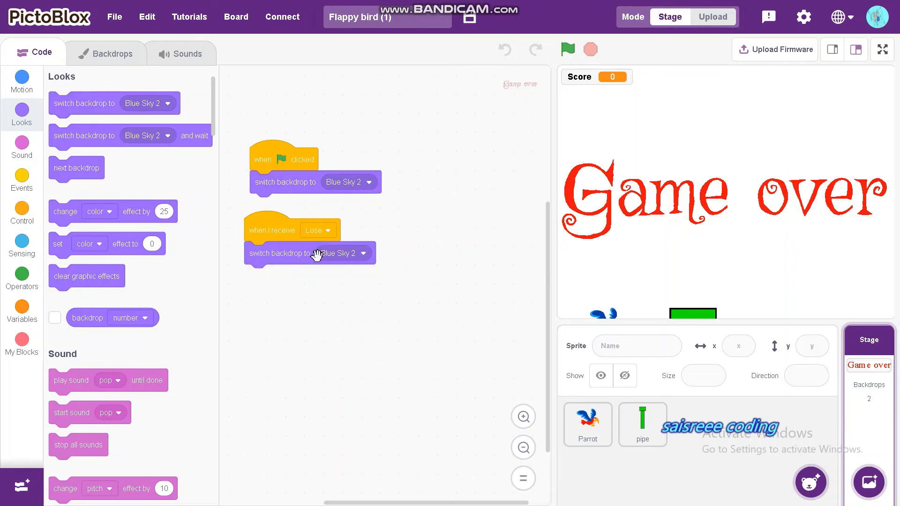
pyautogui.click(364, 253)
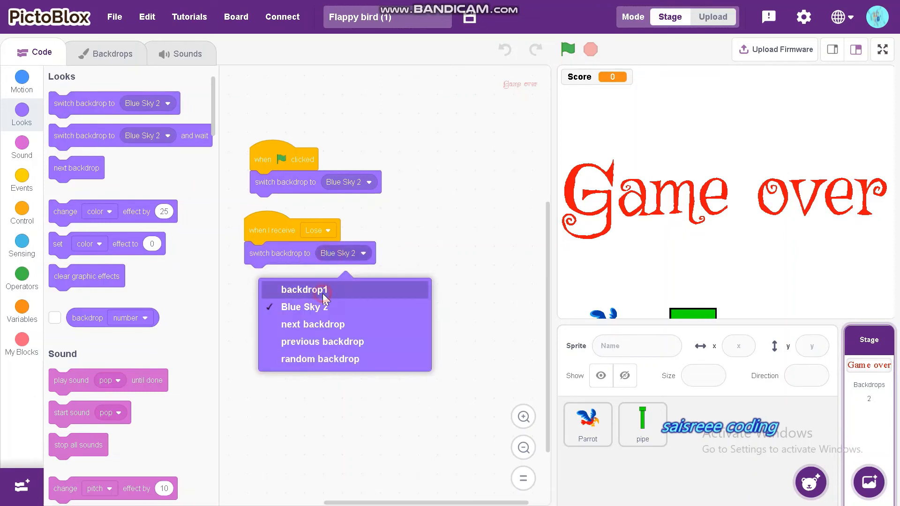
pyautogui.click(304, 290)
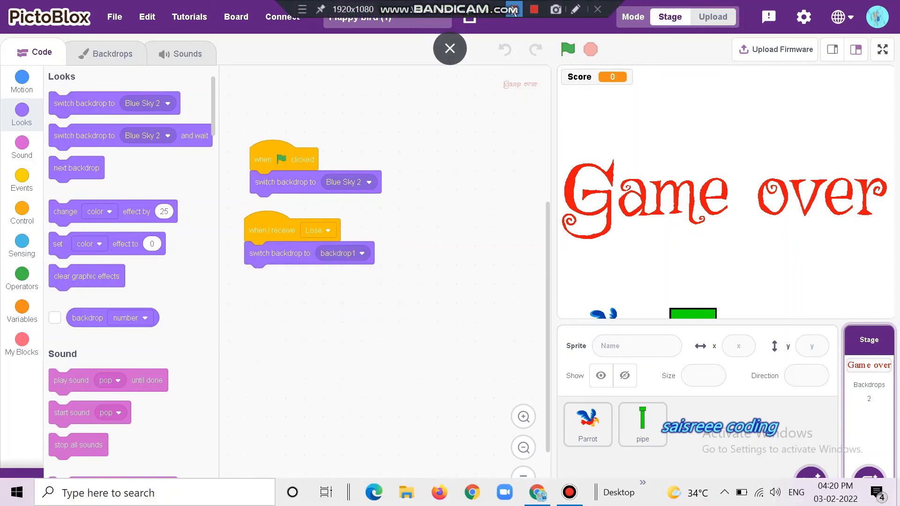
pyautogui.click(643, 425)
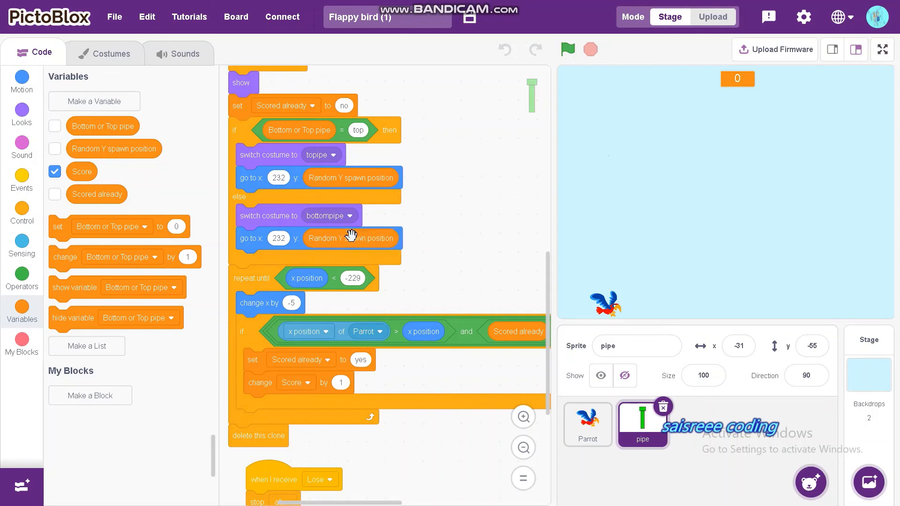
pyautogui.moveTo(361, 160)
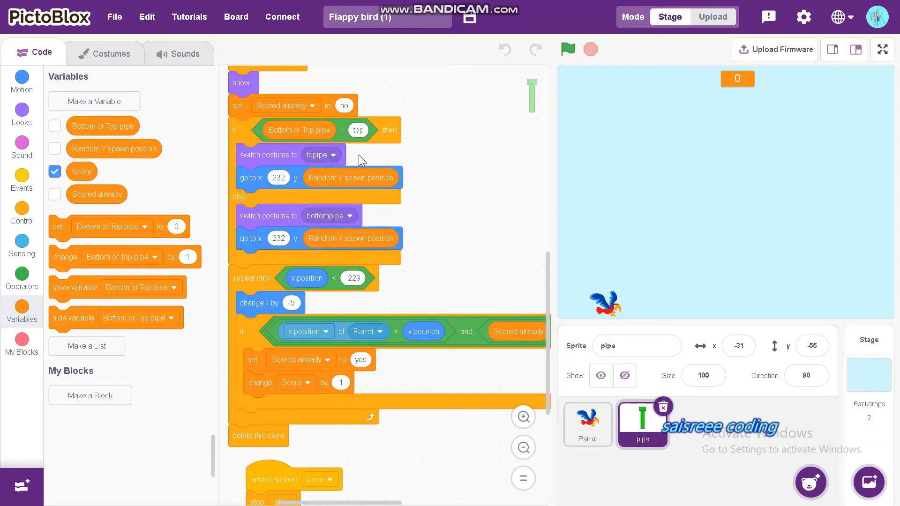
pyautogui.moveTo(391, 141)
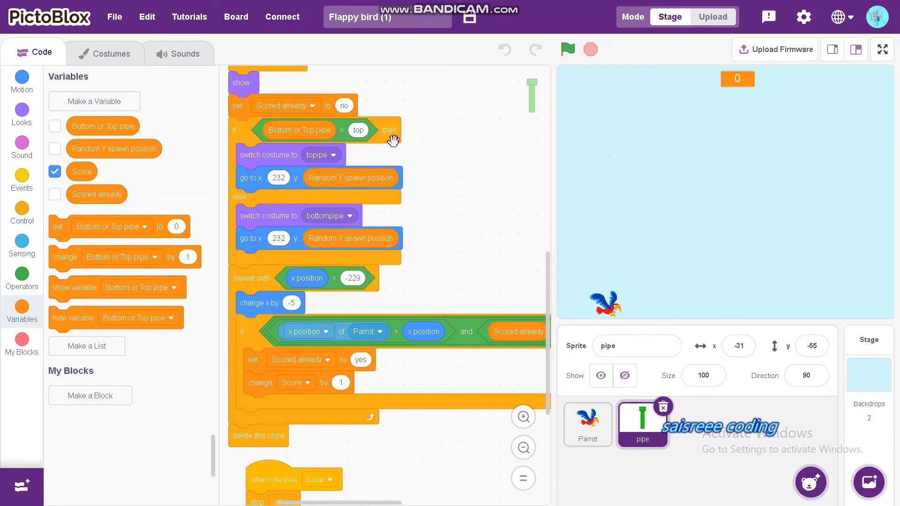
pyautogui.moveTo(411, 196)
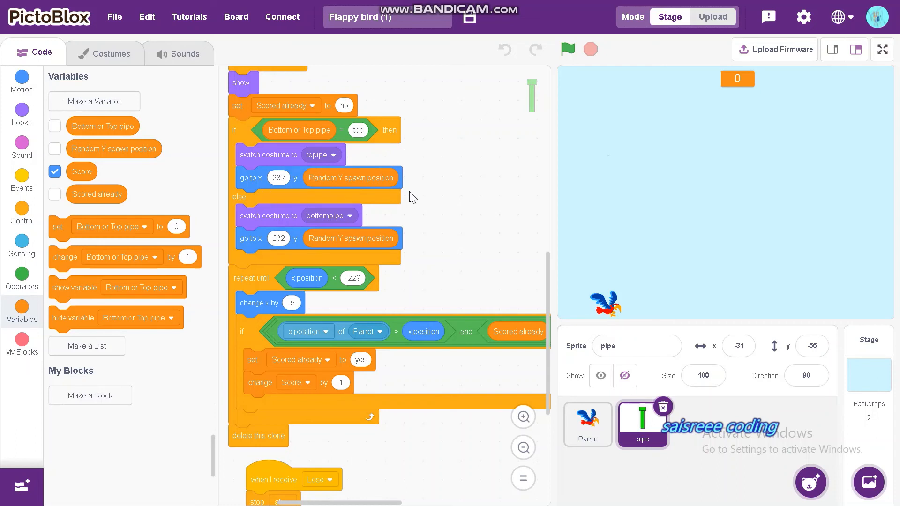
pyautogui.moveTo(338, 185)
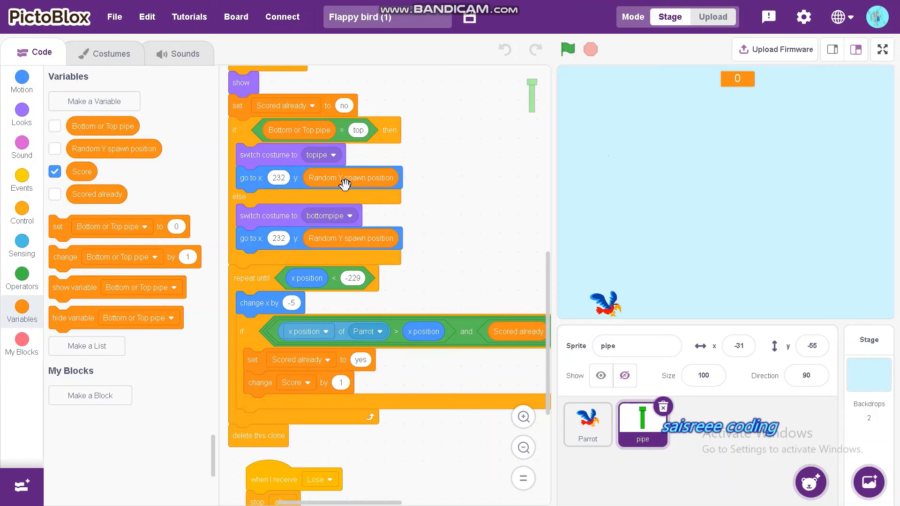
pyautogui.moveTo(379, 197)
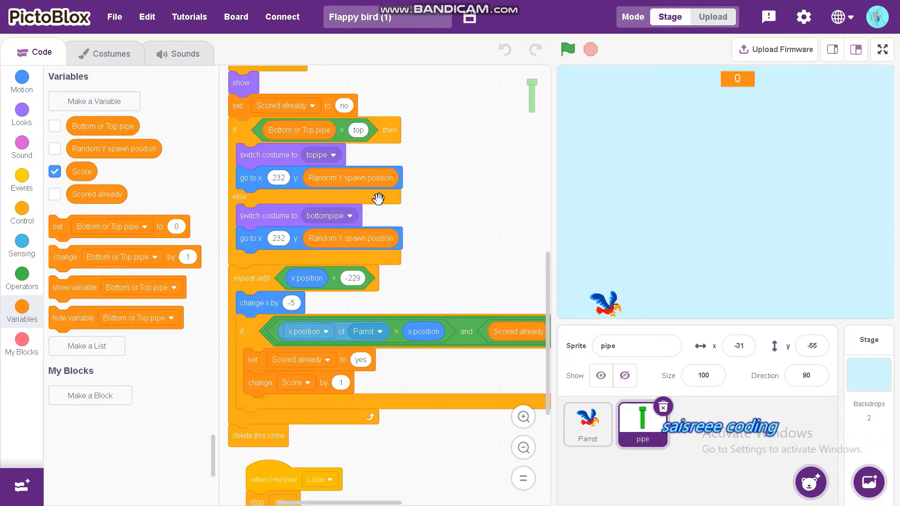
pyautogui.moveTo(559, 181)
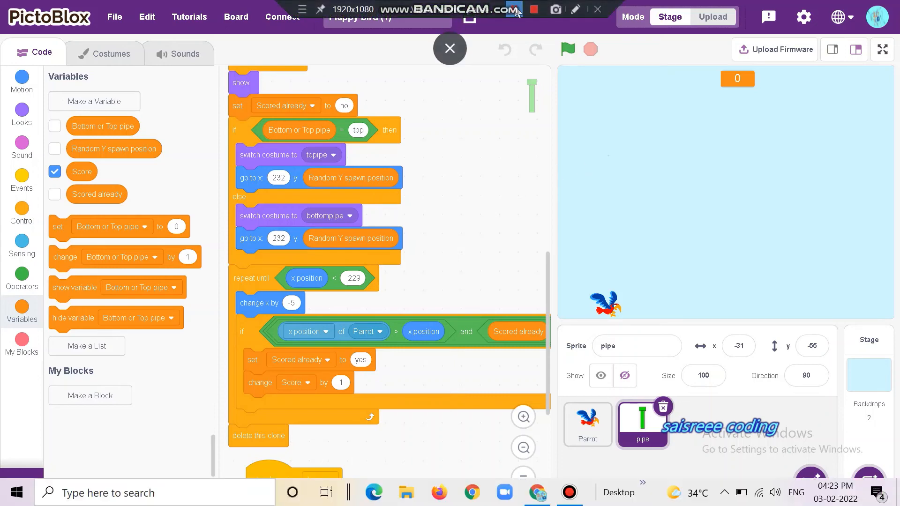
# - Run the game full-screen with the green flag, restarting after each Game over for a fresh round
pyautogui.click(882, 48)
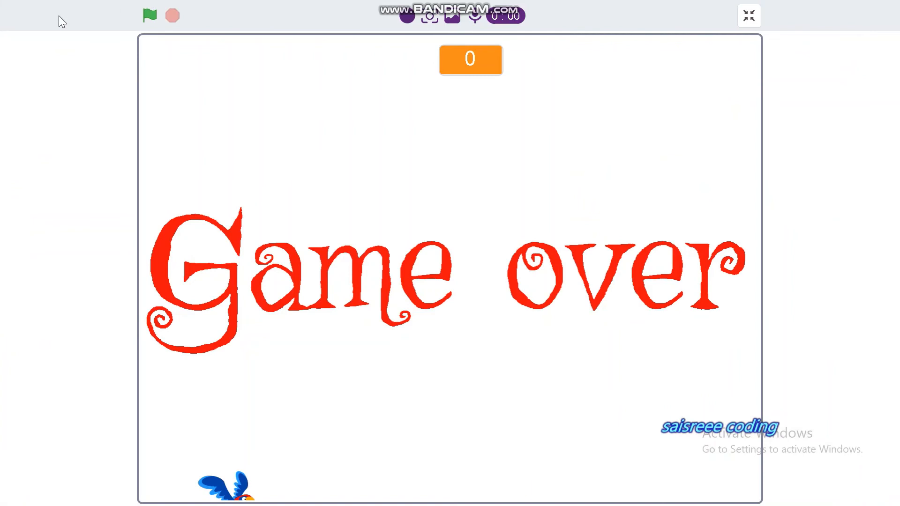
pyautogui.click(148, 15)
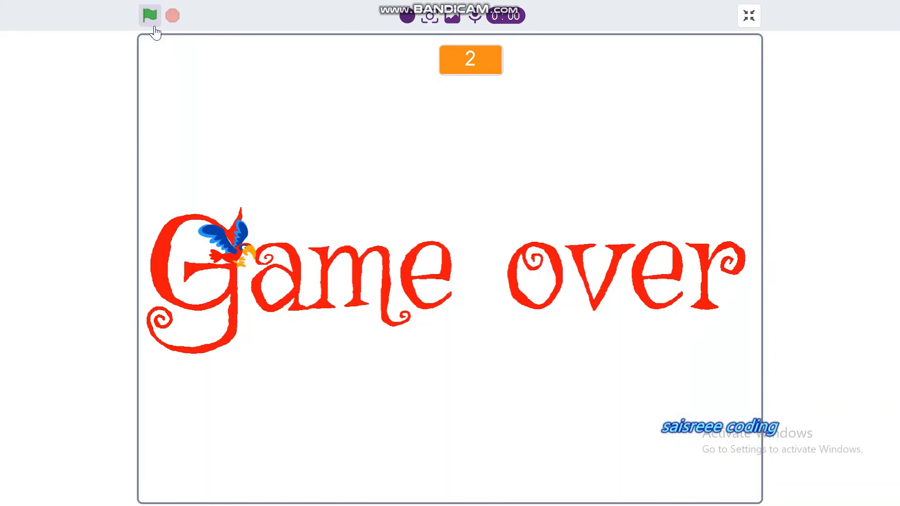
pyautogui.click(148, 13)
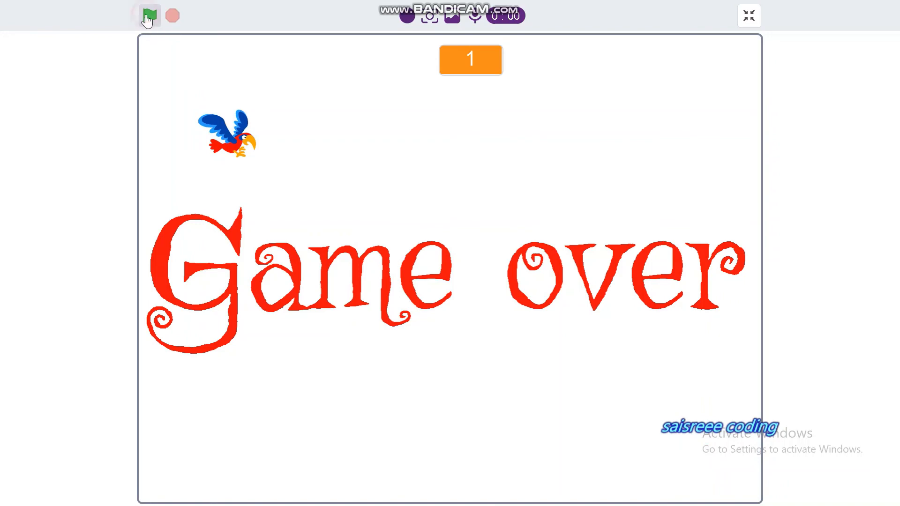
pyautogui.click(149, 15)
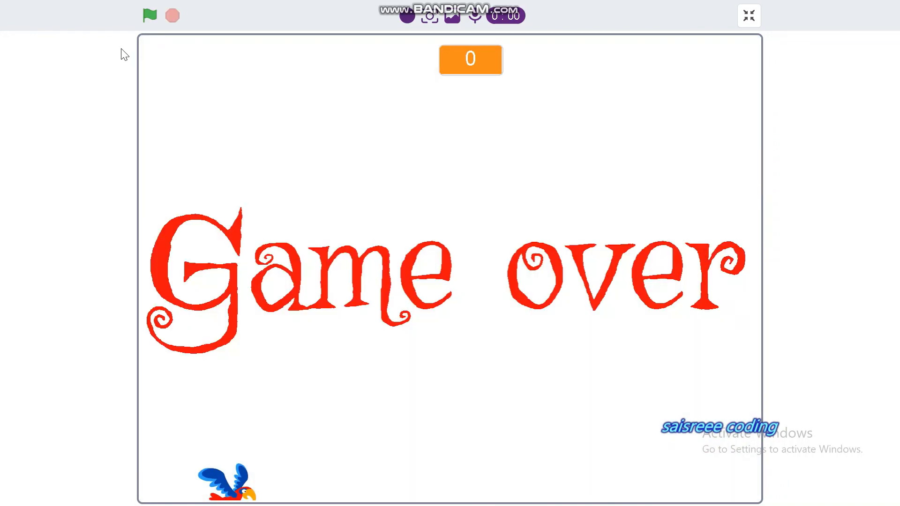
pyautogui.click(150, 15)
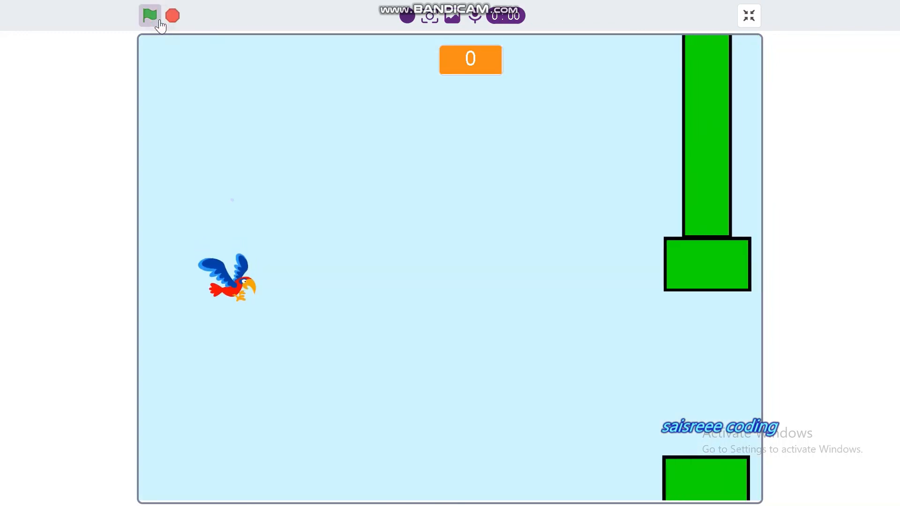